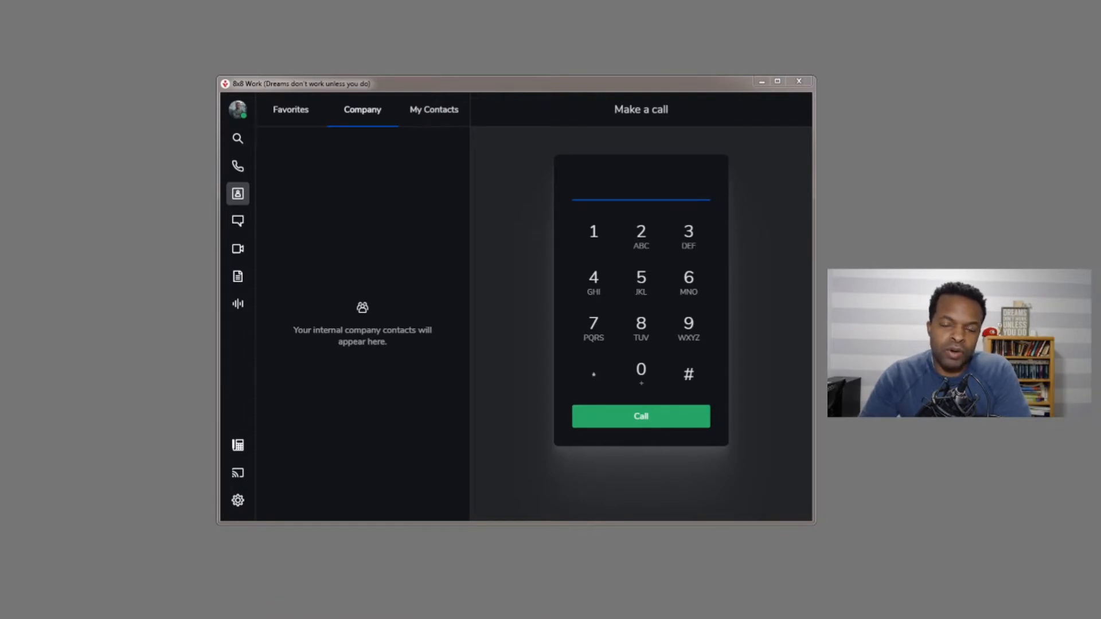
{"action": "mouse_move", "coordinate": [238, 167]}
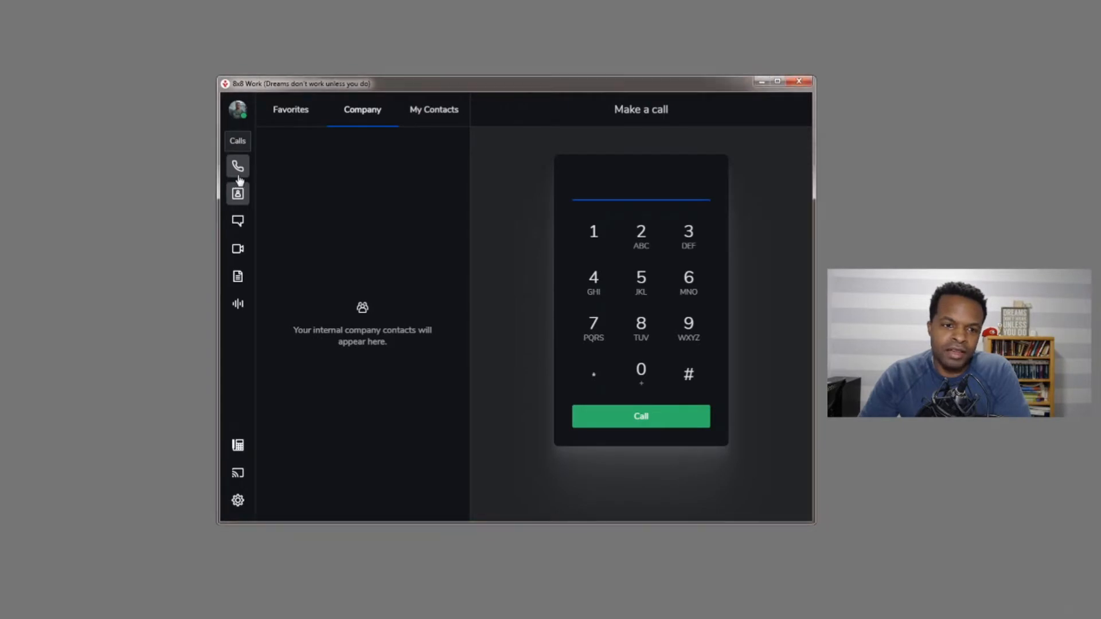
Step: Browse the Calls section, switching between the full history, Missed and Voicemails lists
{"action": "left_click", "coordinate": [238, 165]}
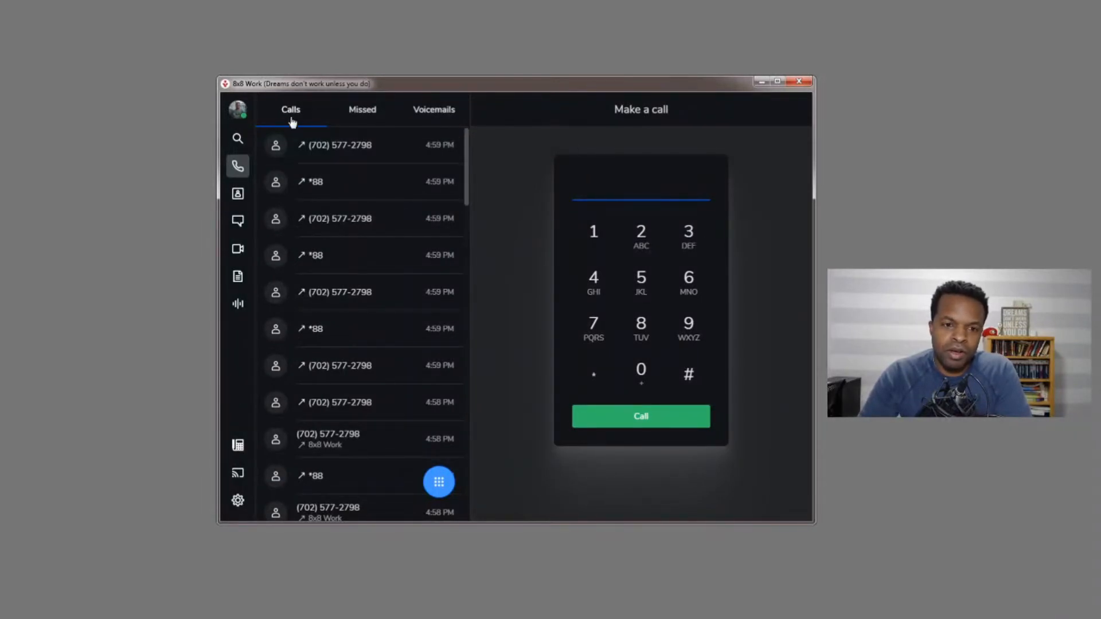
{"action": "left_click", "coordinate": [362, 110]}
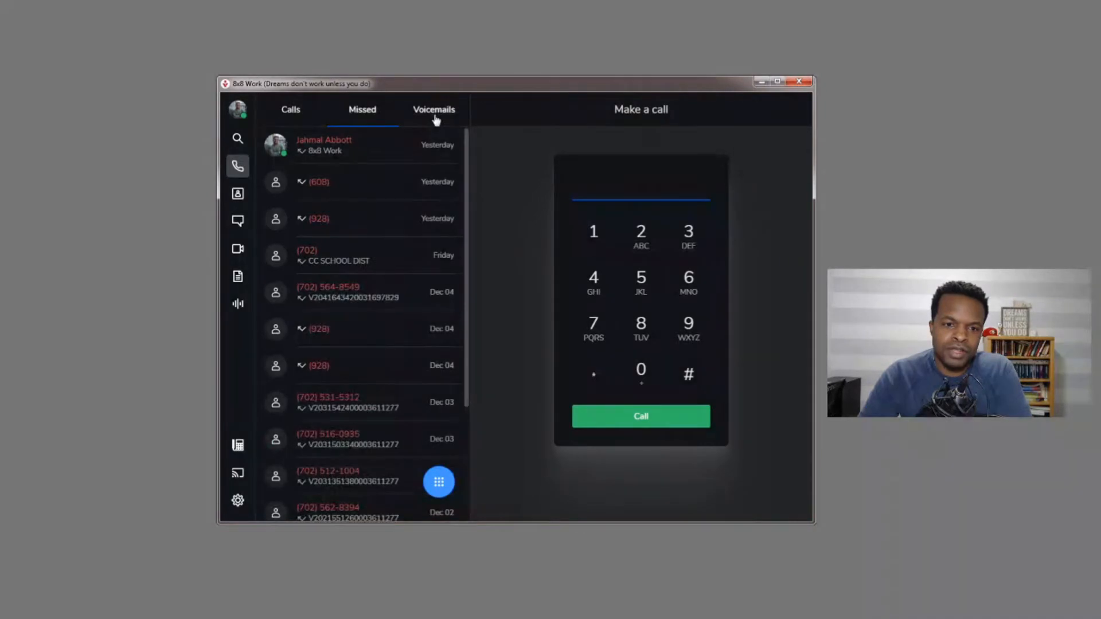
{"action": "left_click", "coordinate": [433, 109]}
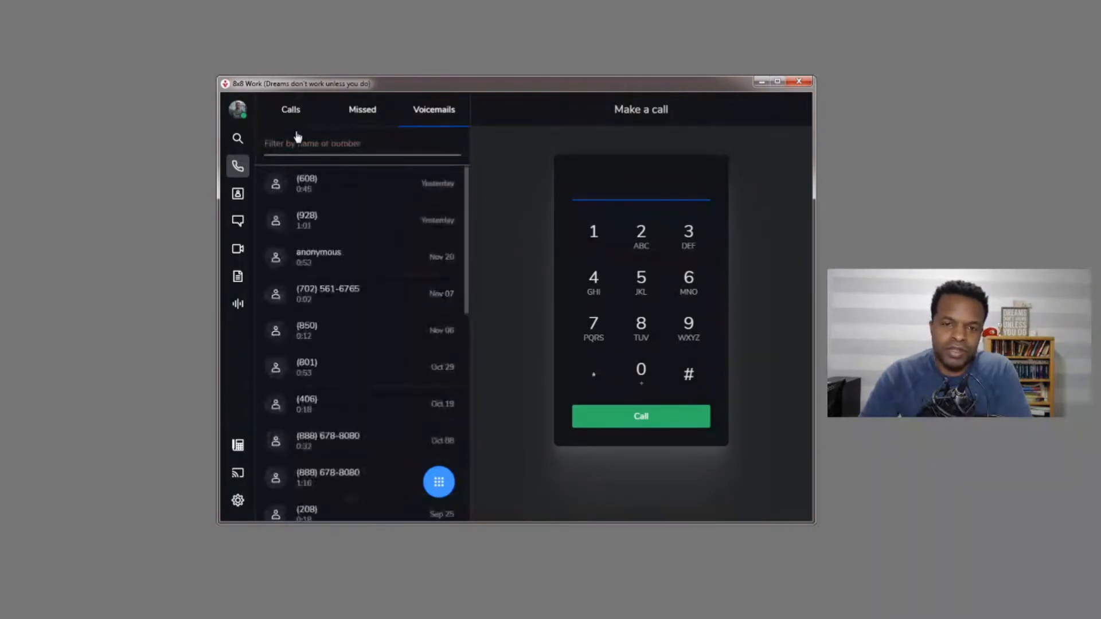
{"action": "left_click", "coordinate": [291, 109]}
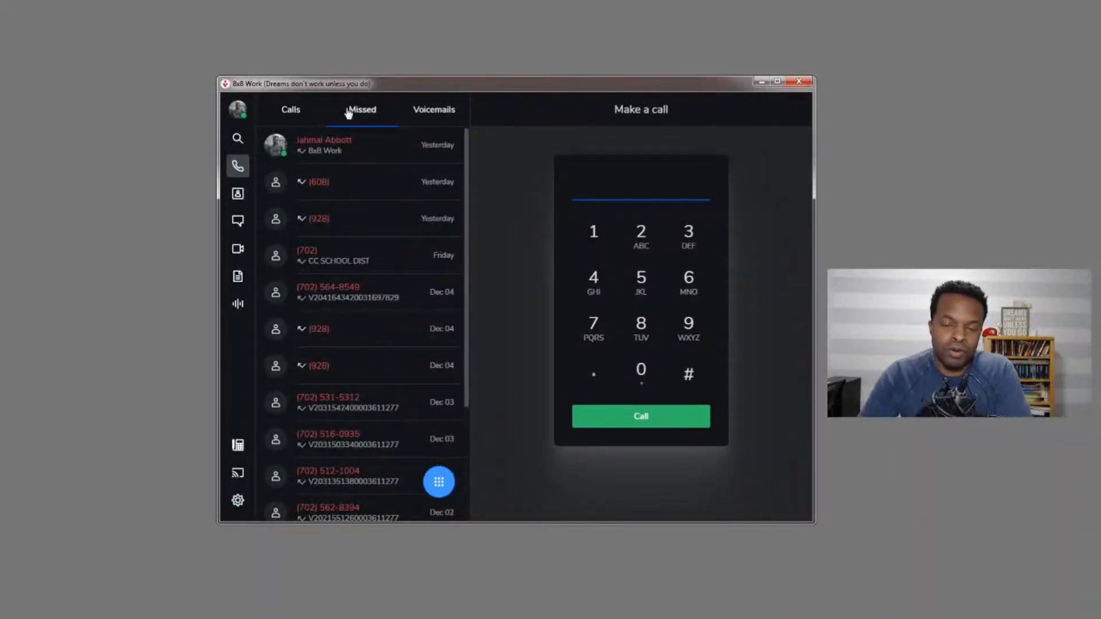
{"action": "left_click", "coordinate": [290, 109]}
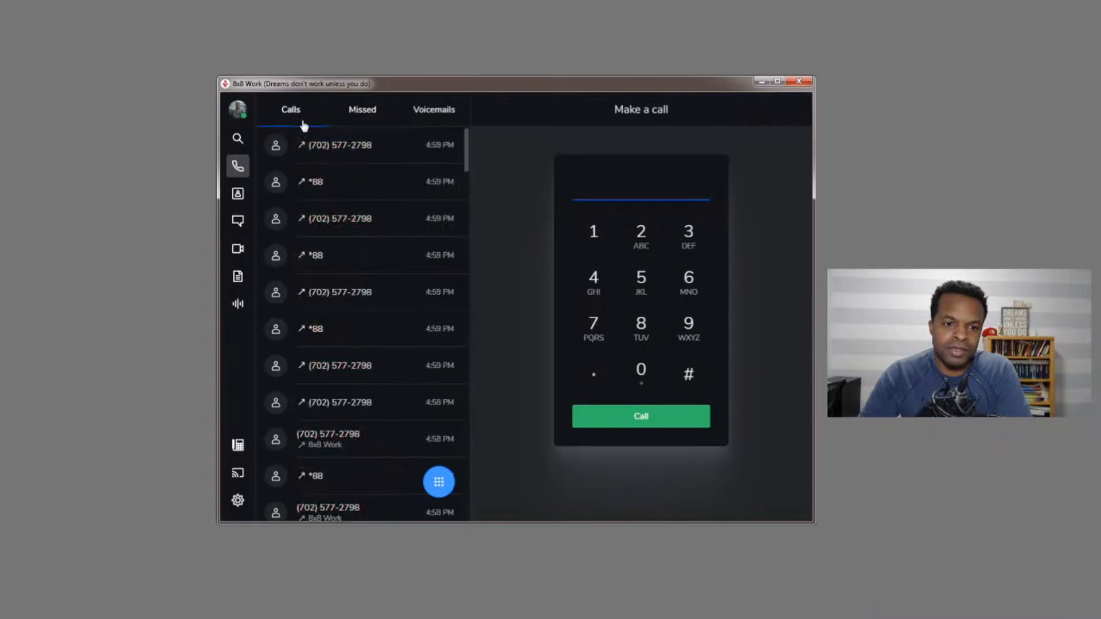
{"action": "left_click", "coordinate": [433, 110]}
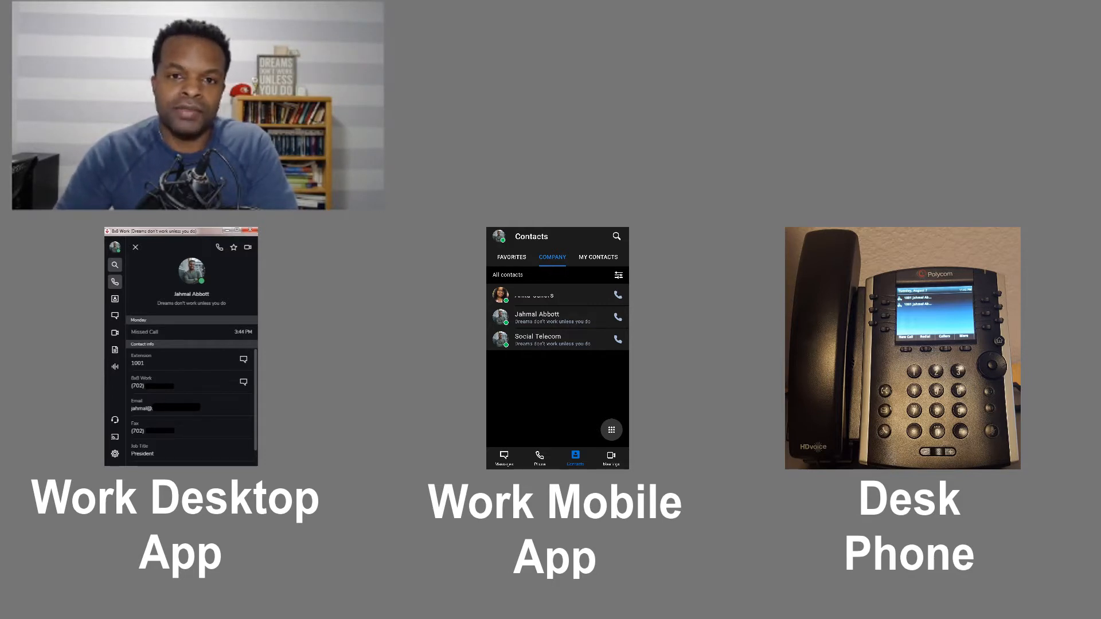
{"action": "left_click", "coordinate": [592, 323]}
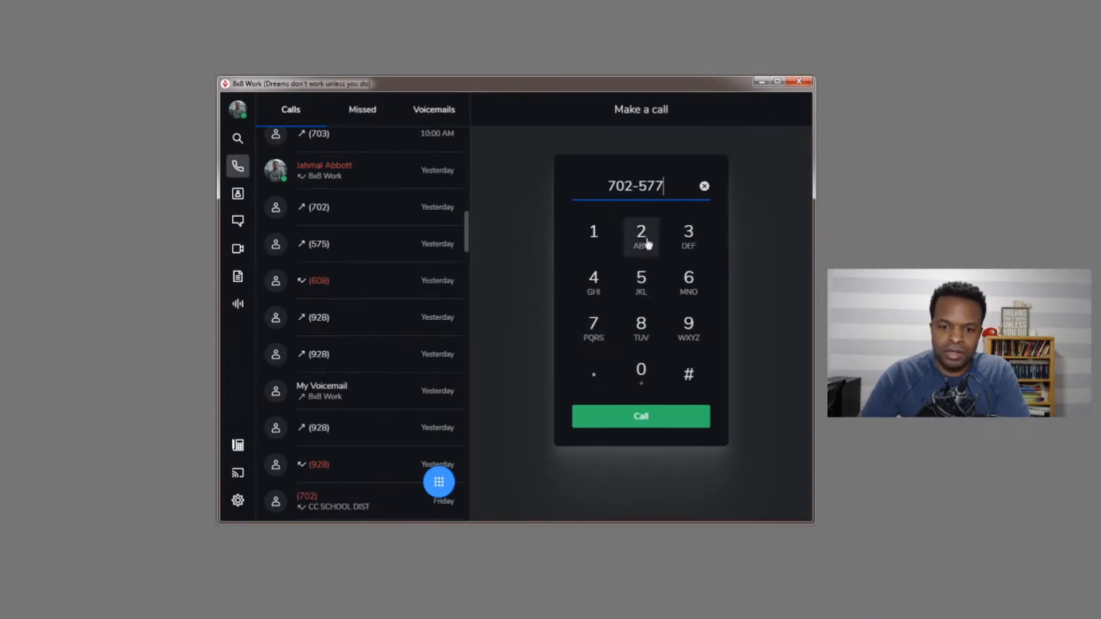
{"action": "left_click", "coordinate": [639, 324]}
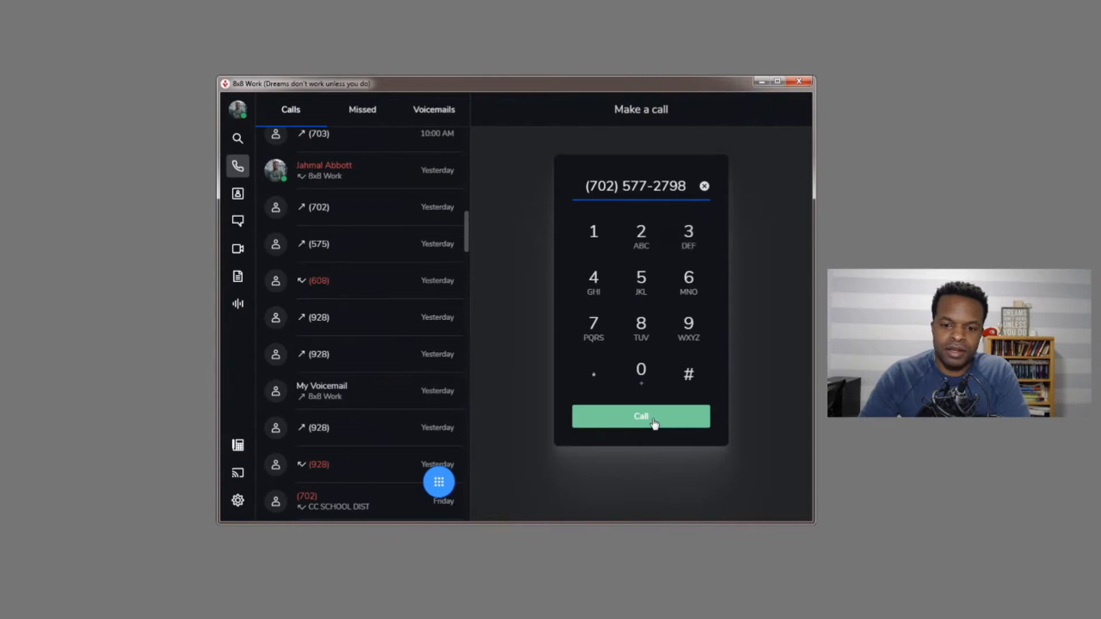
{"action": "left_click", "coordinate": [640, 416]}
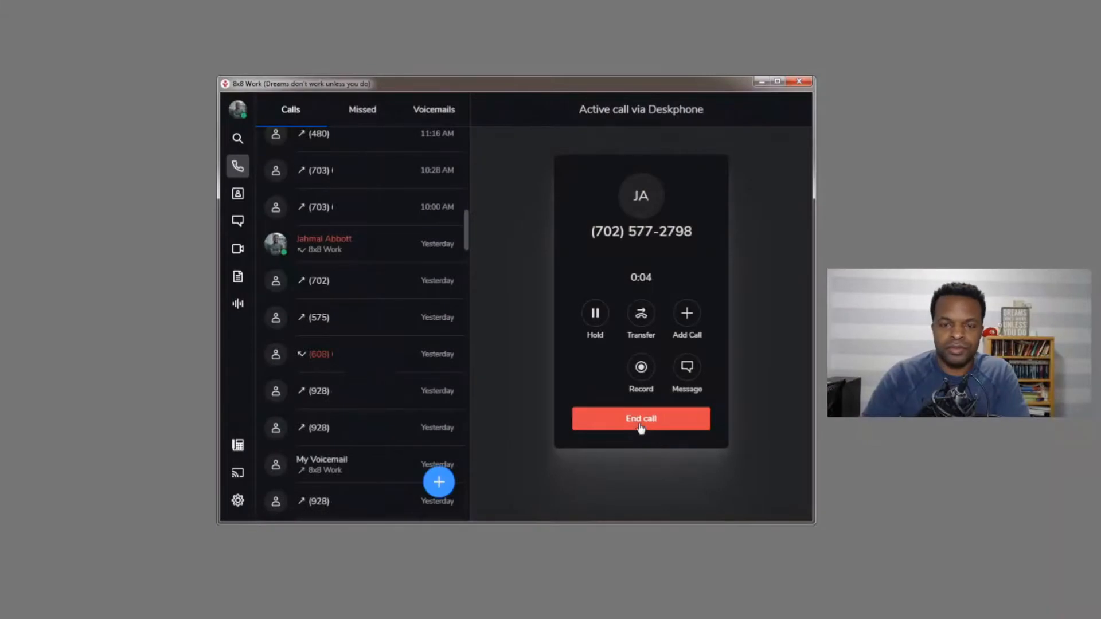
{"action": "left_click", "coordinate": [640, 418]}
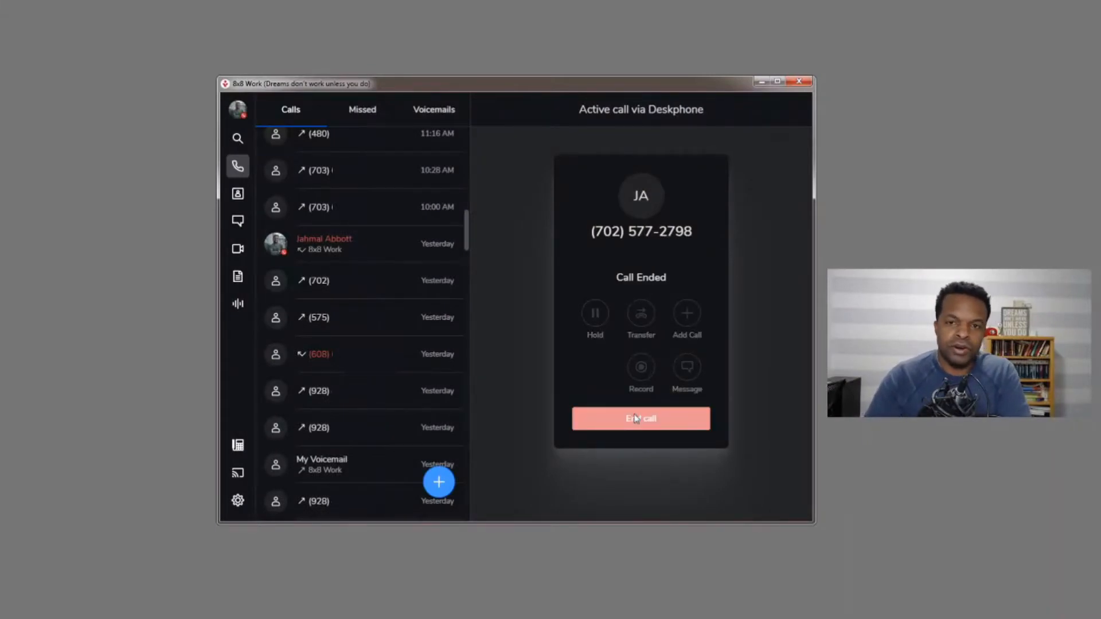
{"action": "left_click", "coordinate": [640, 419]}
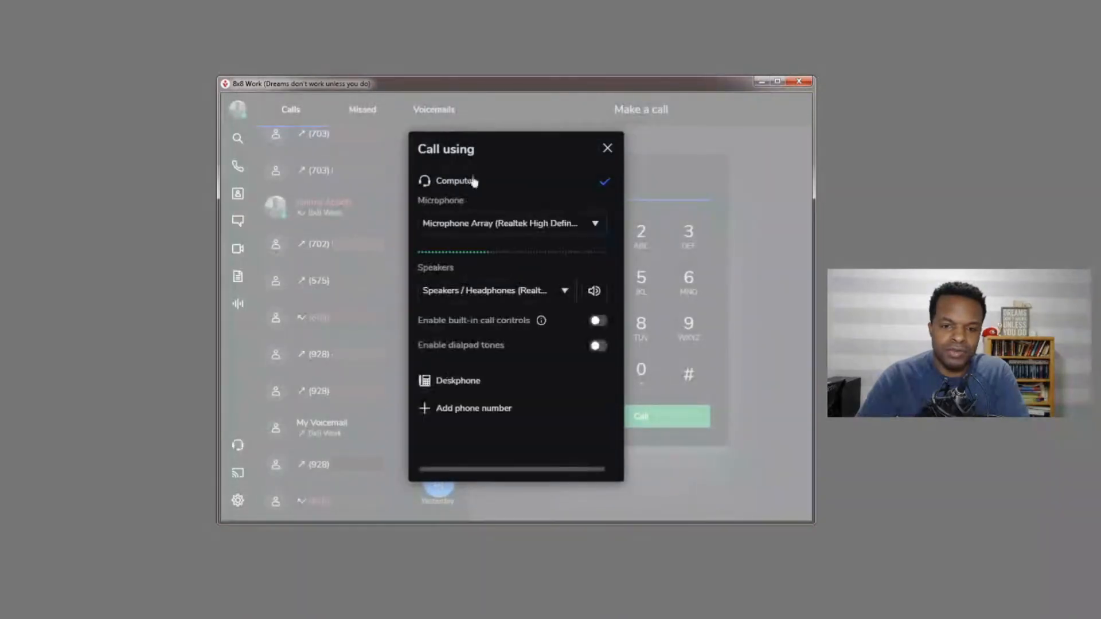
{"action": "left_click", "coordinate": [607, 148]}
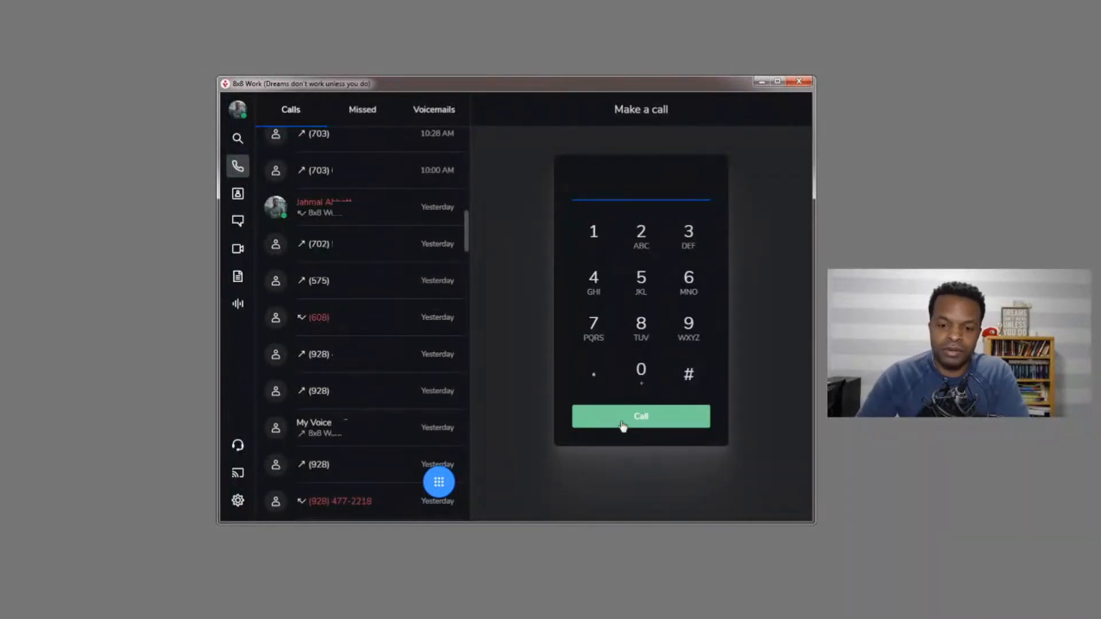
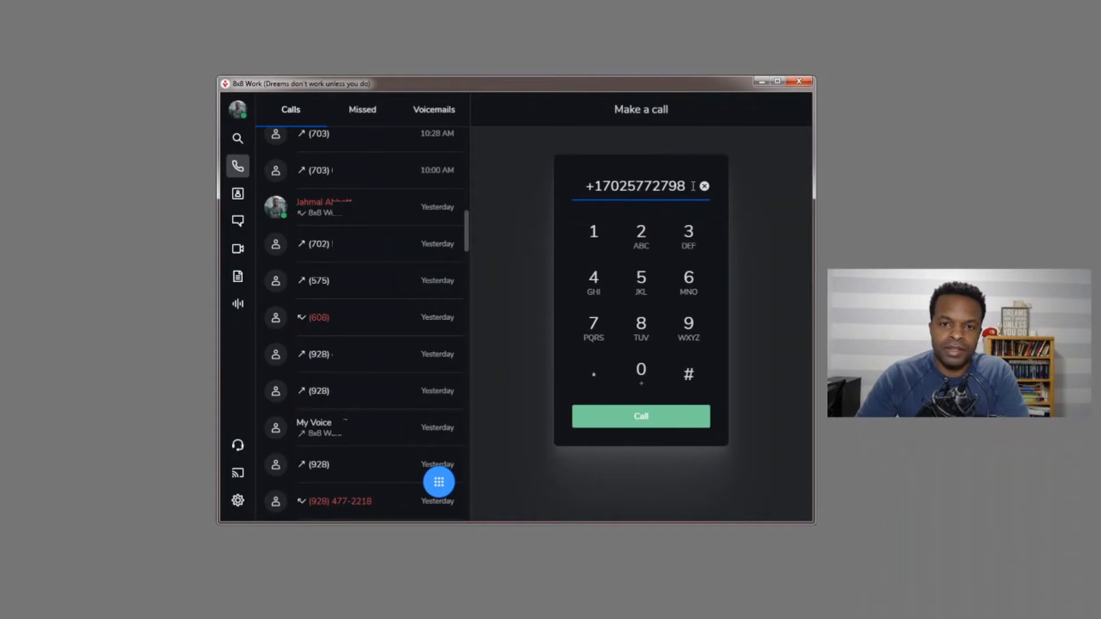
{"action": "left_click", "coordinate": [640, 415]}
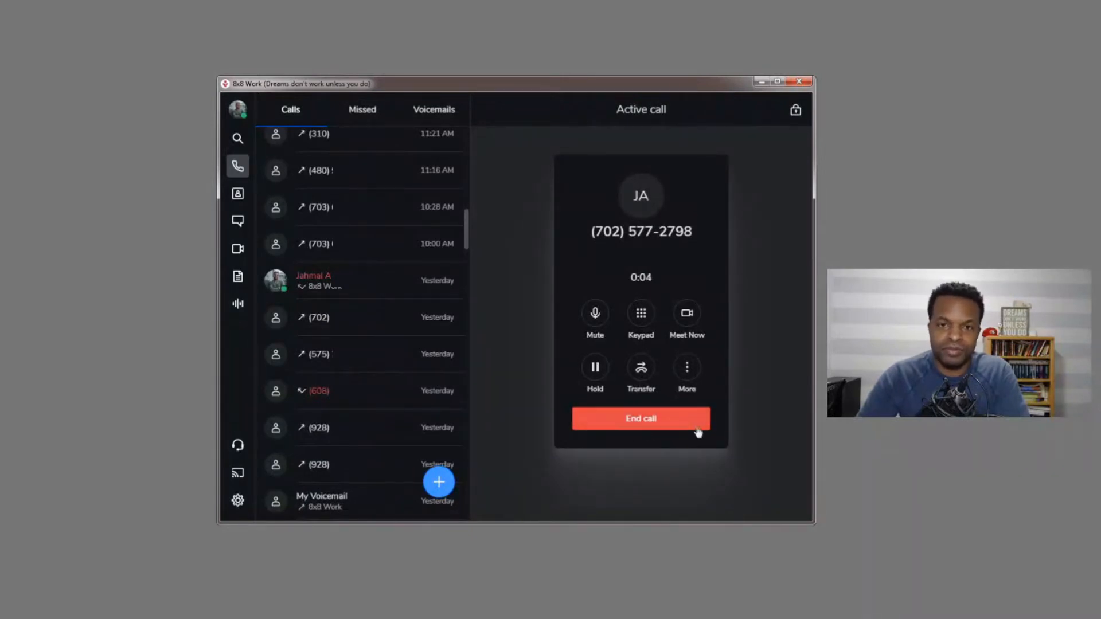
{"action": "left_click", "coordinate": [640, 419]}
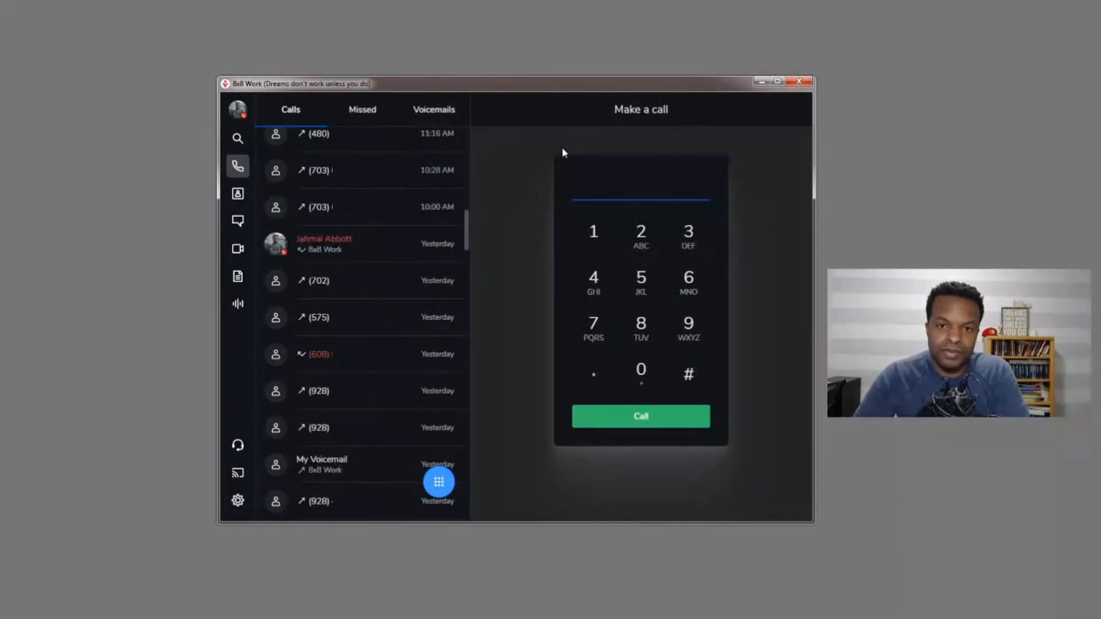
{"action": "mouse_move", "coordinate": [574, 137]}
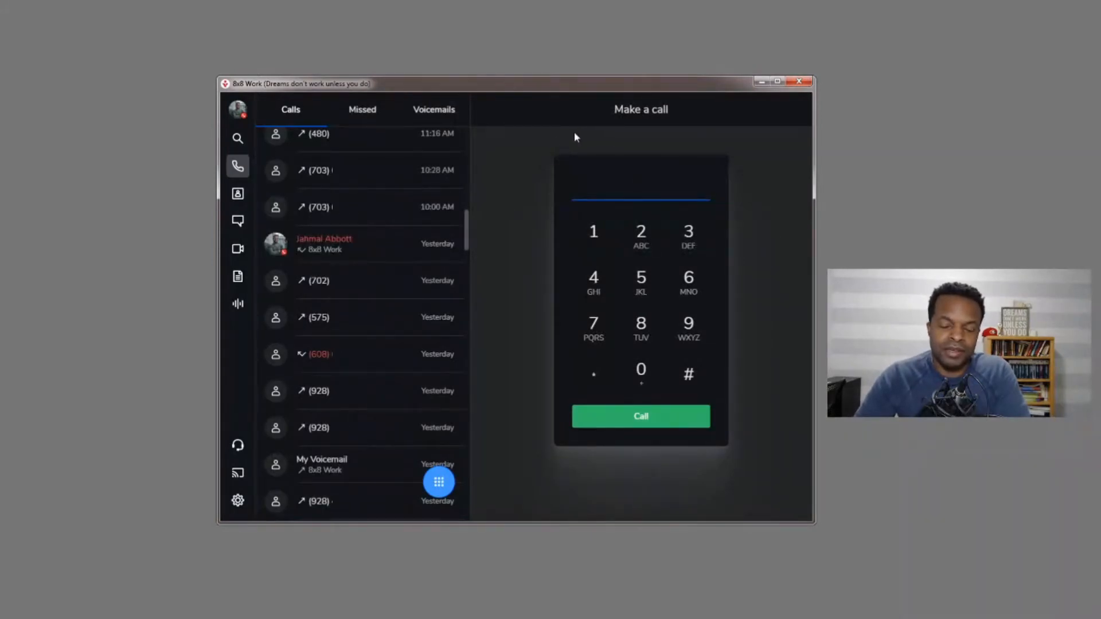
Step: View the Missed tab while the incoming Social Telecom call rings out
{"action": "left_click", "coordinate": [361, 120]}
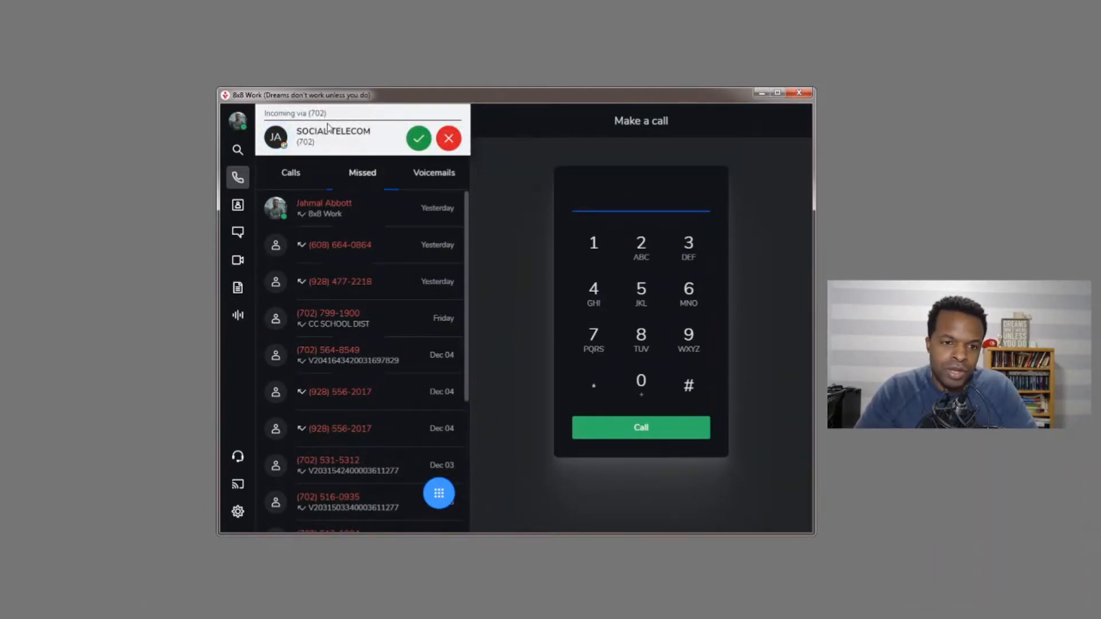
{"action": "mouse_move", "coordinate": [489, 187]}
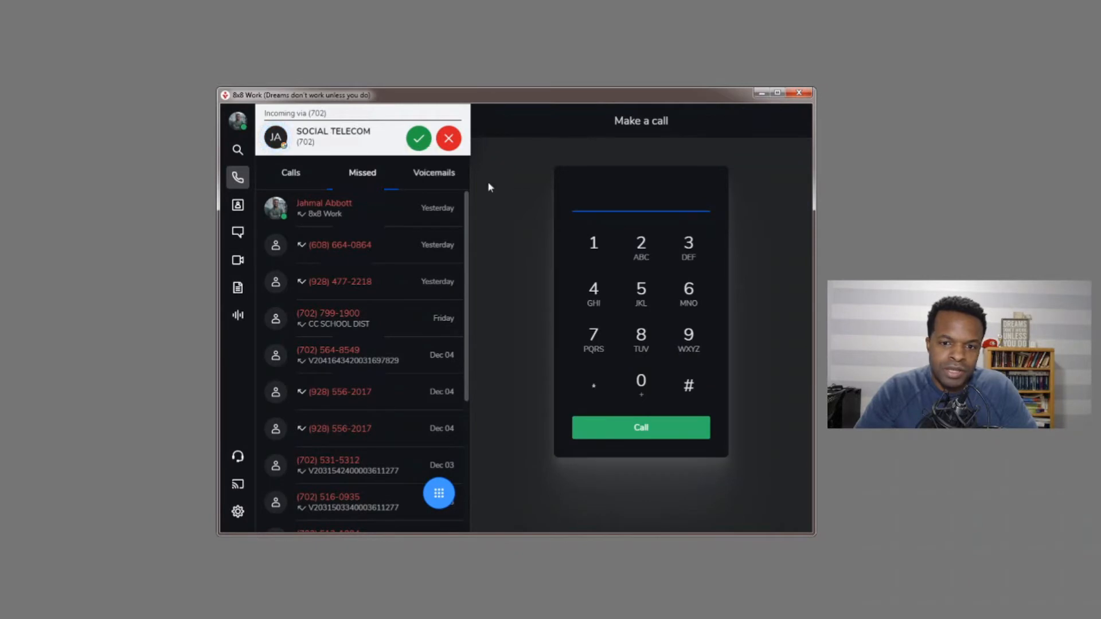
{"action": "left_click", "coordinate": [418, 137]}
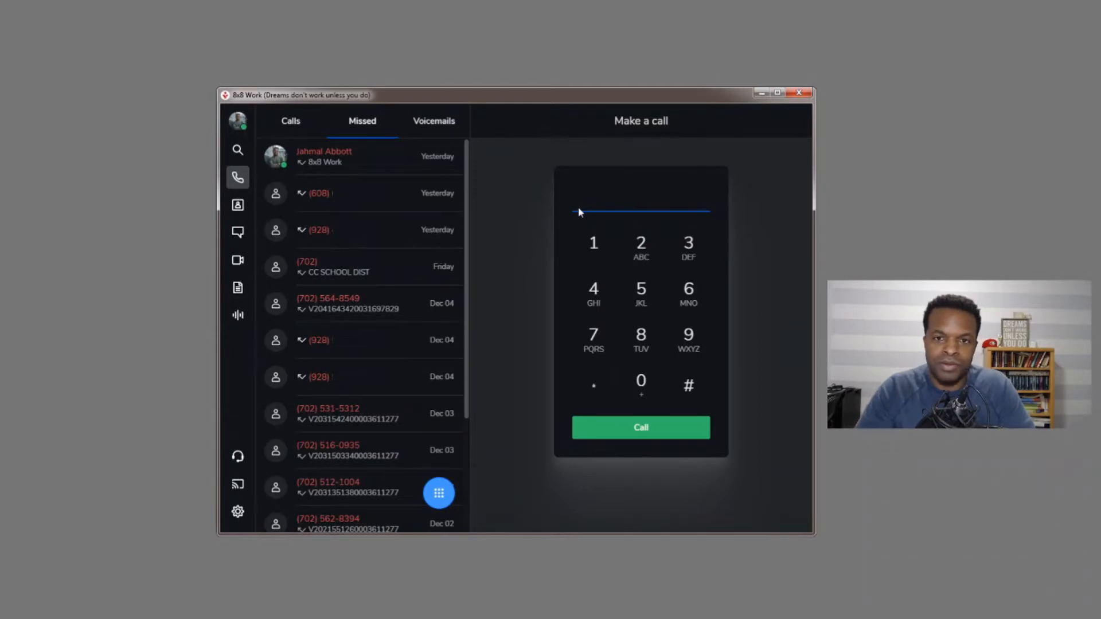
{"action": "left_click", "coordinate": [640, 427]}
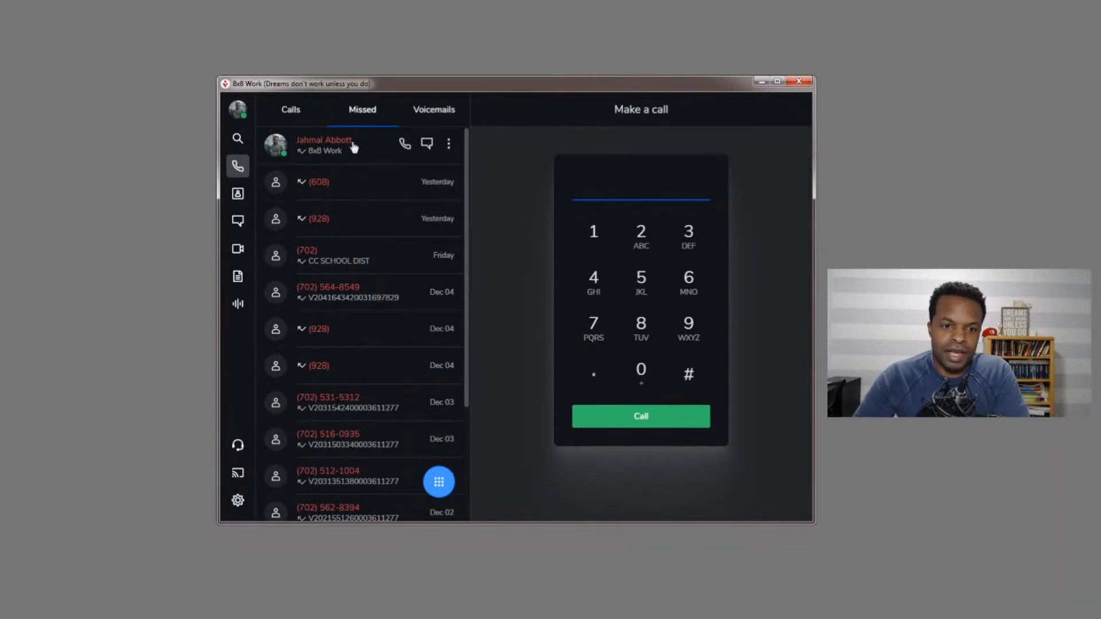
Step: View the top missed caller's contact details with yesterday's missed call and extension 1001
{"action": "left_click", "coordinate": [323, 144]}
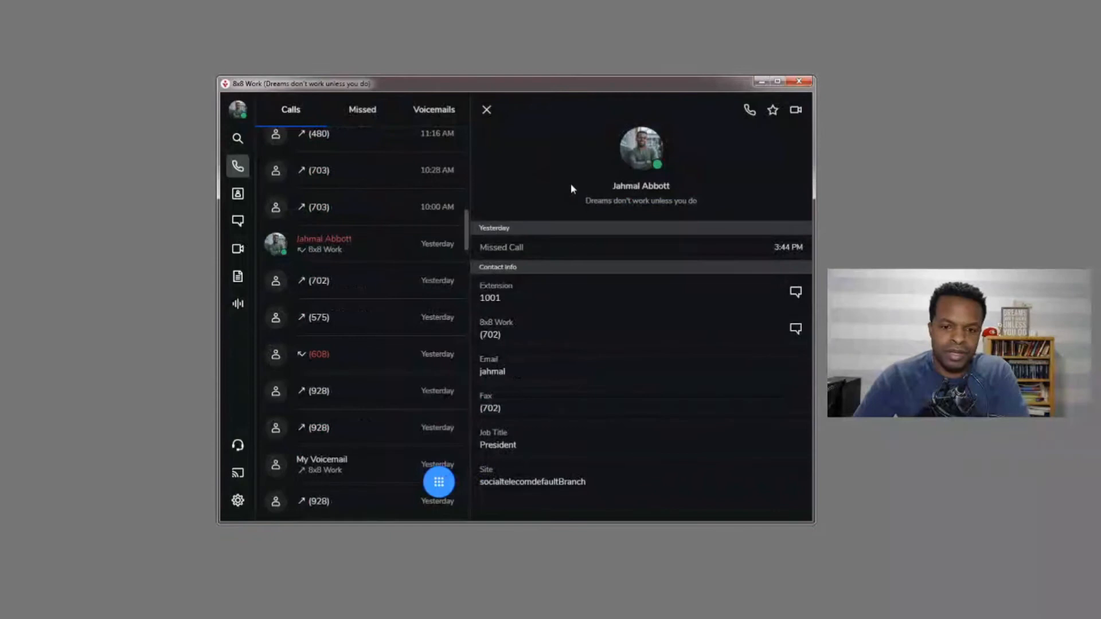
{"action": "mouse_move", "coordinate": [599, 255]}
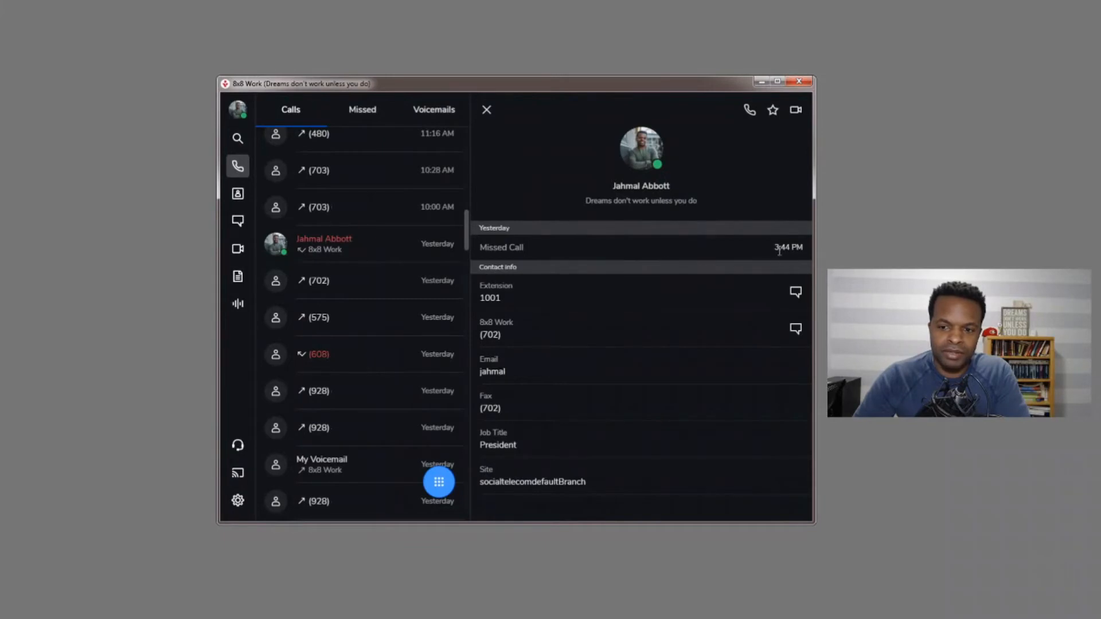
{"action": "mouse_move", "coordinate": [531, 319]}
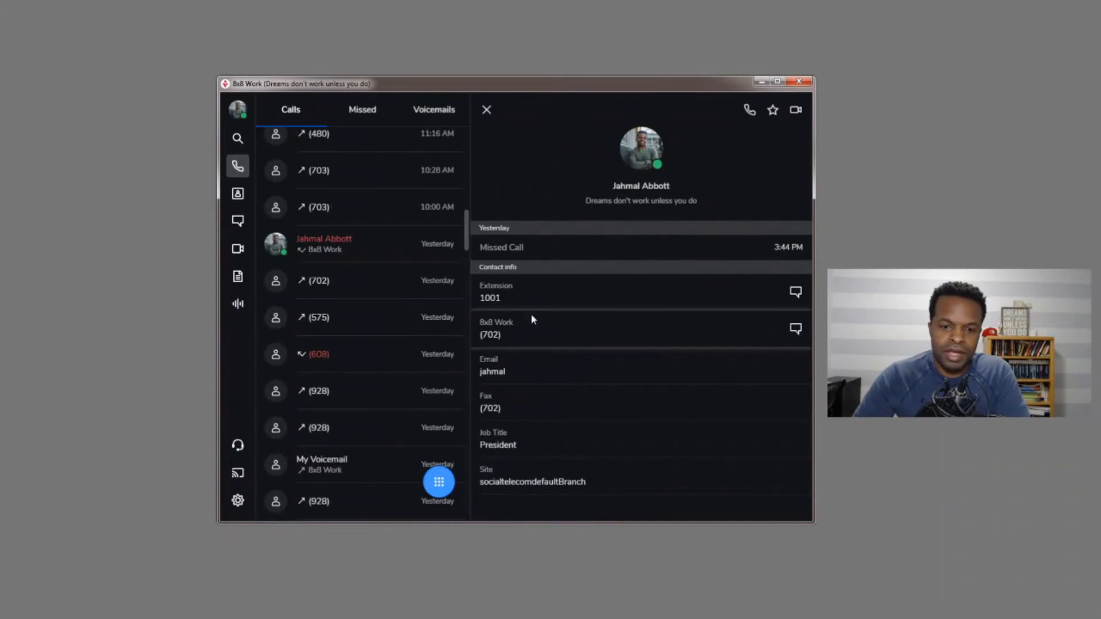
{"action": "mouse_move", "coordinate": [526, 309]}
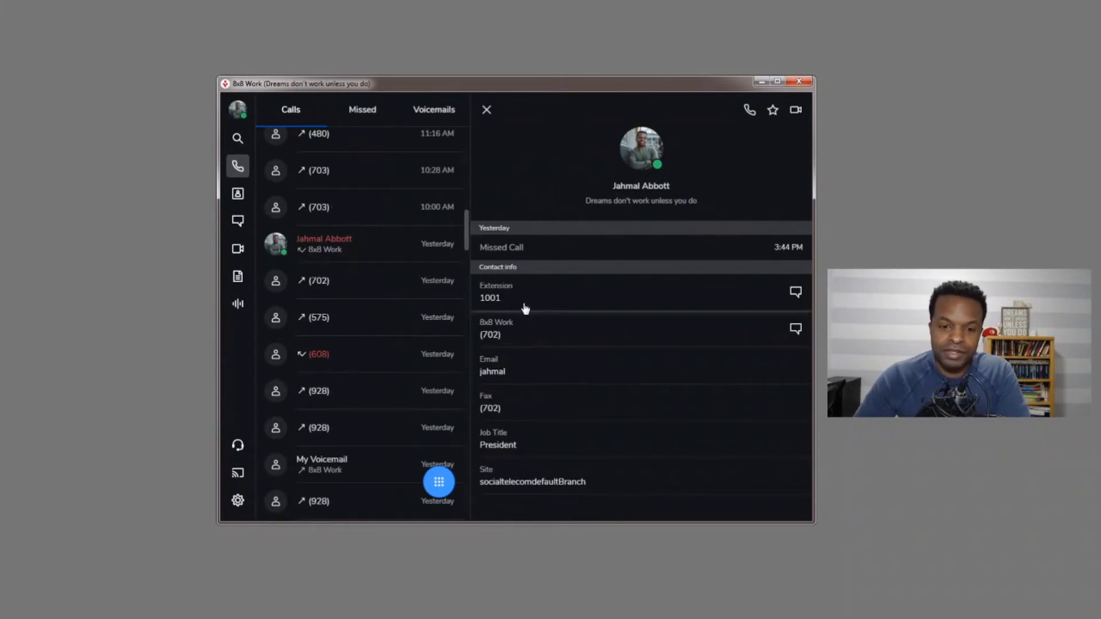
{"action": "mouse_move", "coordinate": [497, 305]}
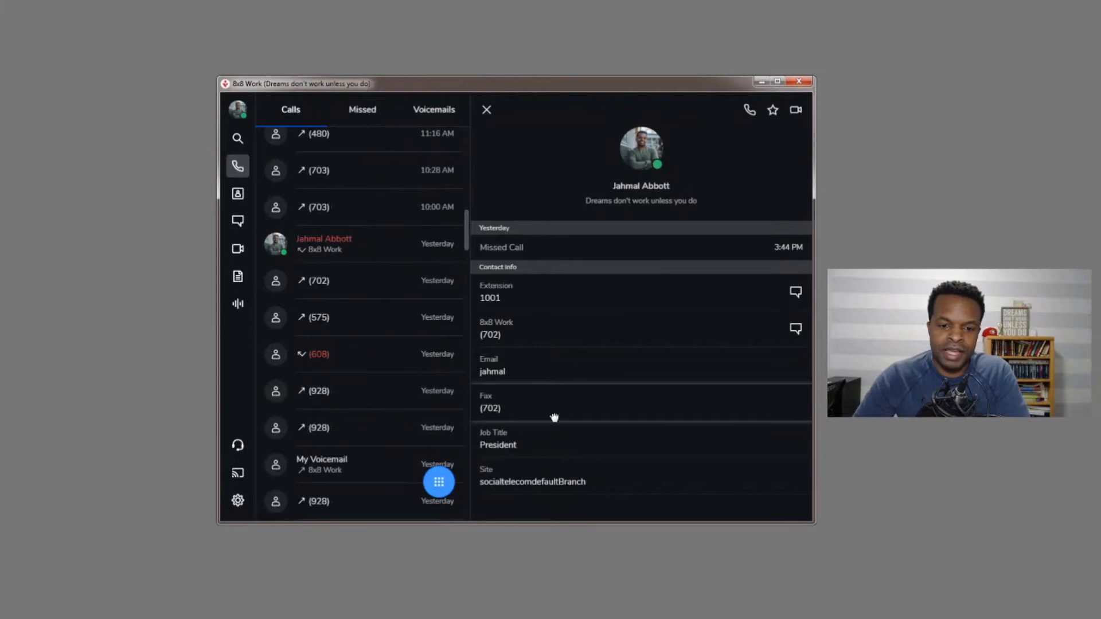
{"action": "mouse_move", "coordinate": [641, 250]}
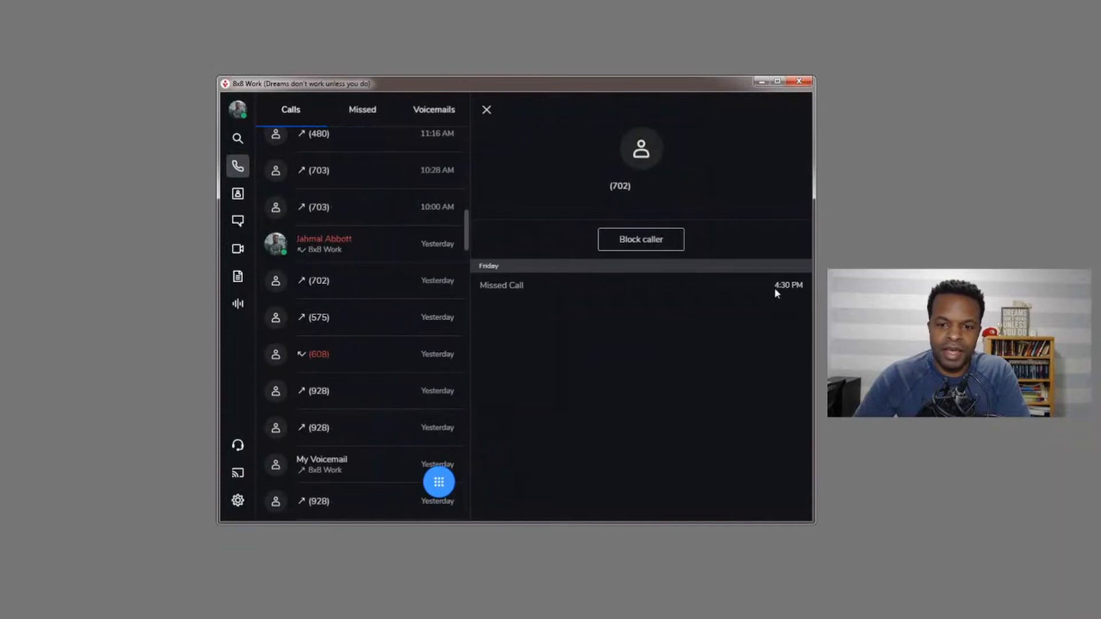
{"action": "mouse_move", "coordinate": [733, 256]}
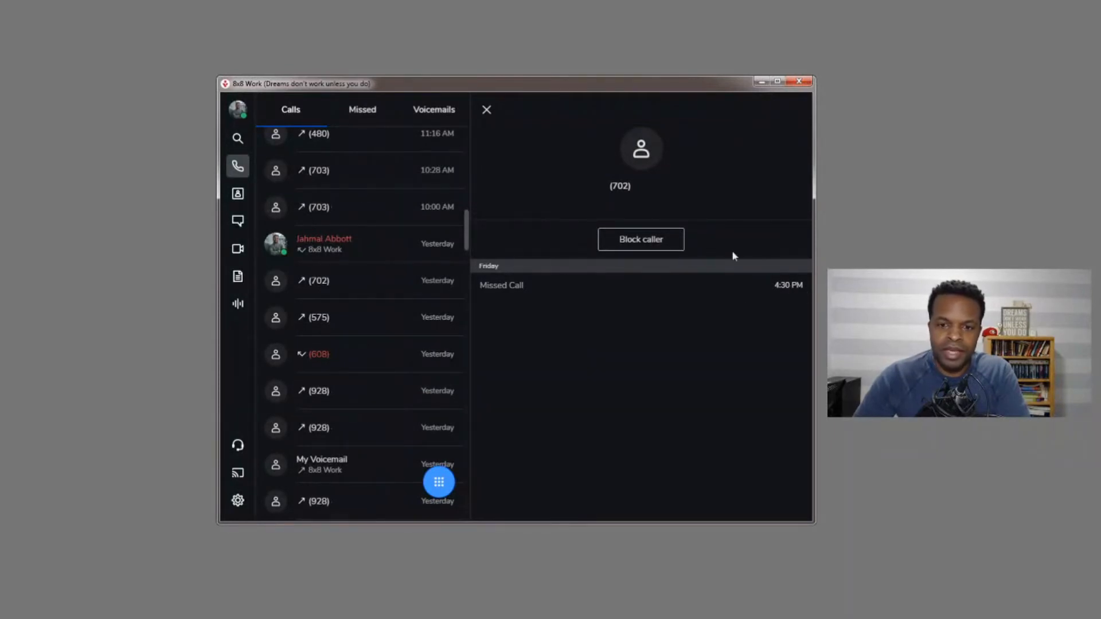
{"action": "mouse_move", "coordinate": [634, 247]}
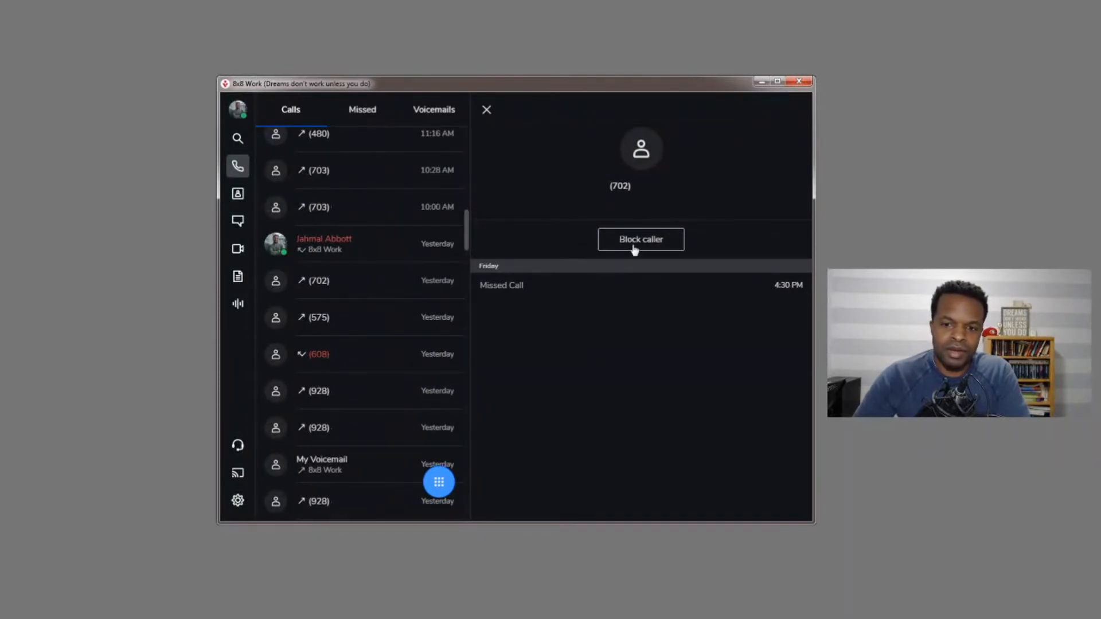
Step: Block calls from the (702) caller, then show the voicemail list
{"action": "left_click", "coordinate": [774, 358]}
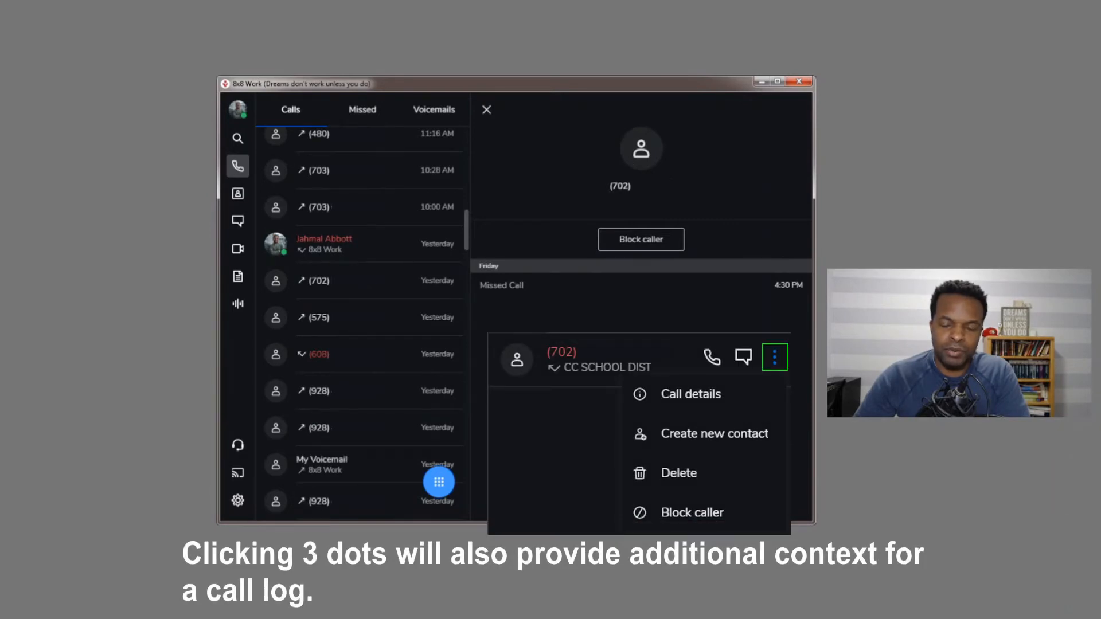
{"action": "mouse_move", "coordinate": [591, 224]}
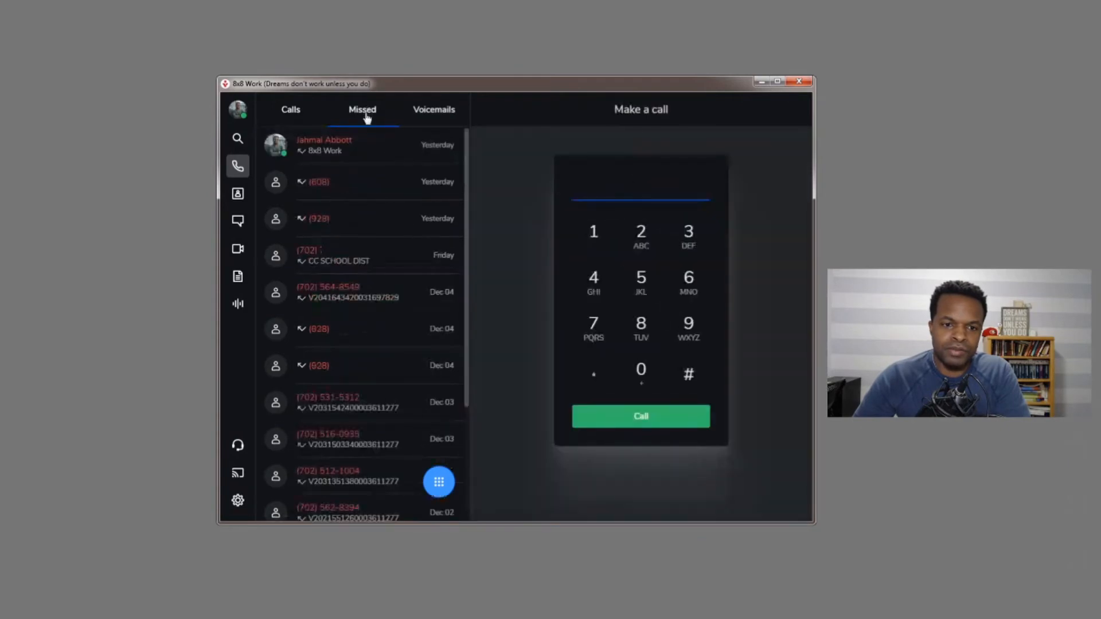
{"action": "mouse_move", "coordinate": [344, 291]}
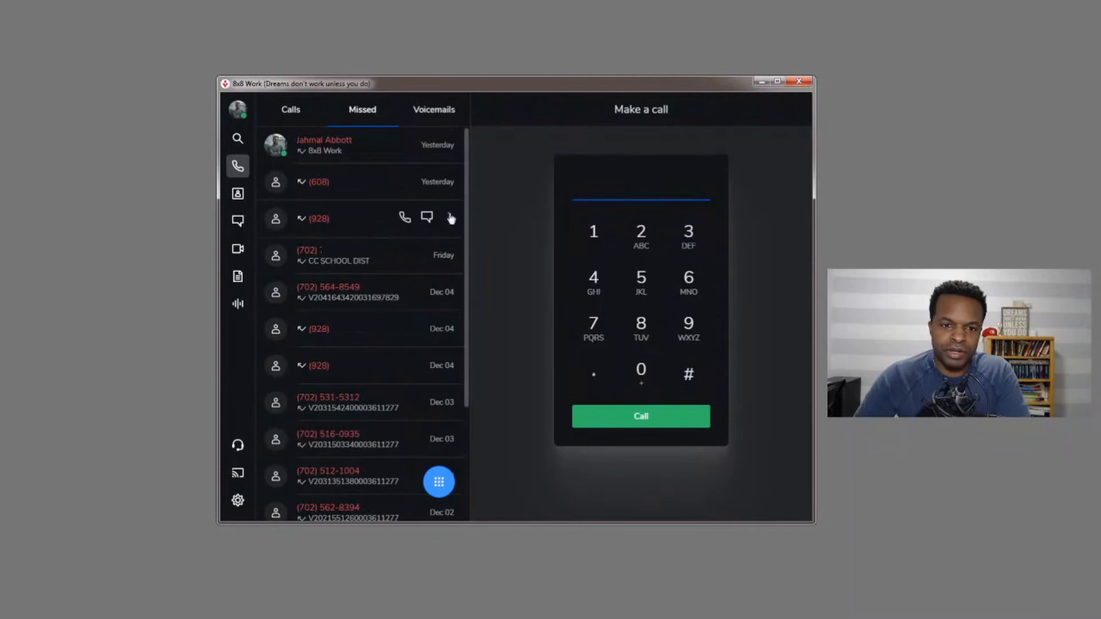
{"action": "mouse_move", "coordinate": [475, 148]}
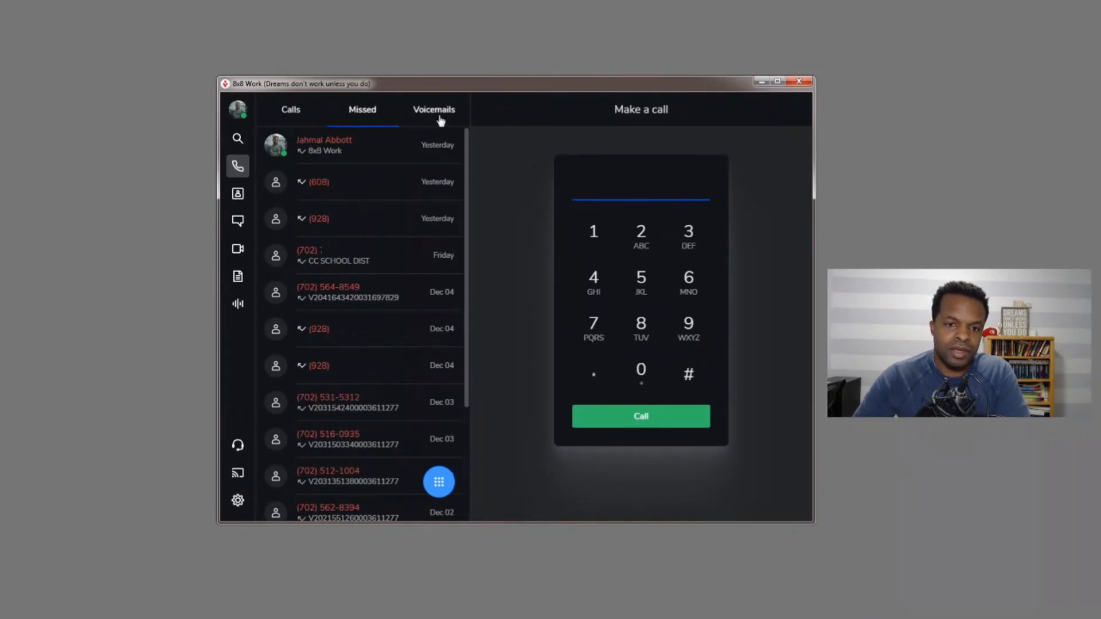
{"action": "left_click", "coordinate": [434, 110]}
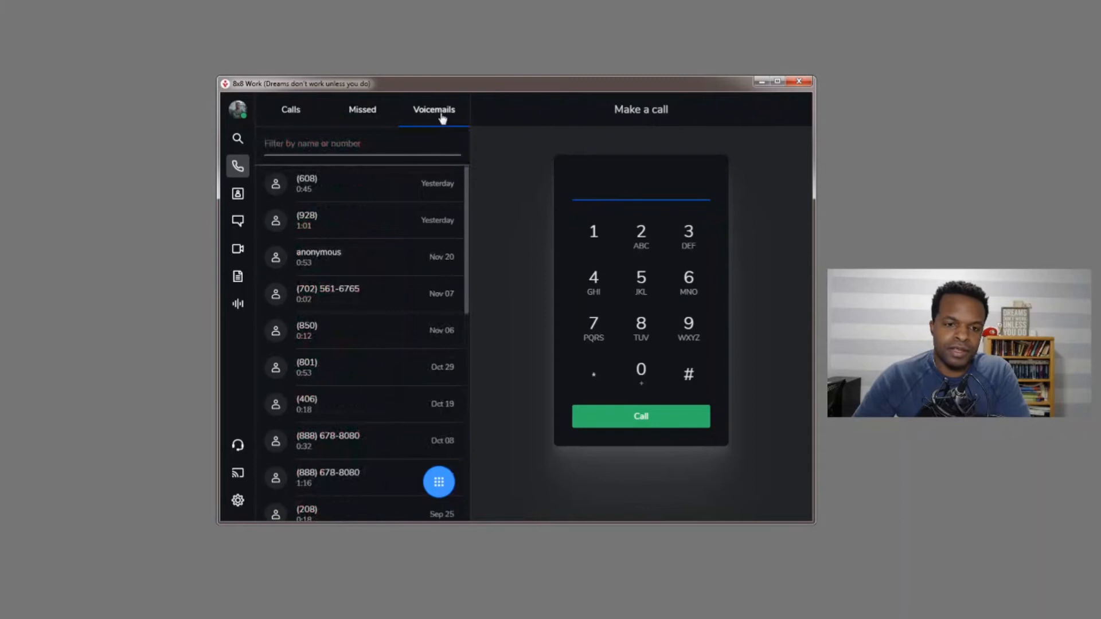
{"action": "mouse_move", "coordinate": [386, 160]}
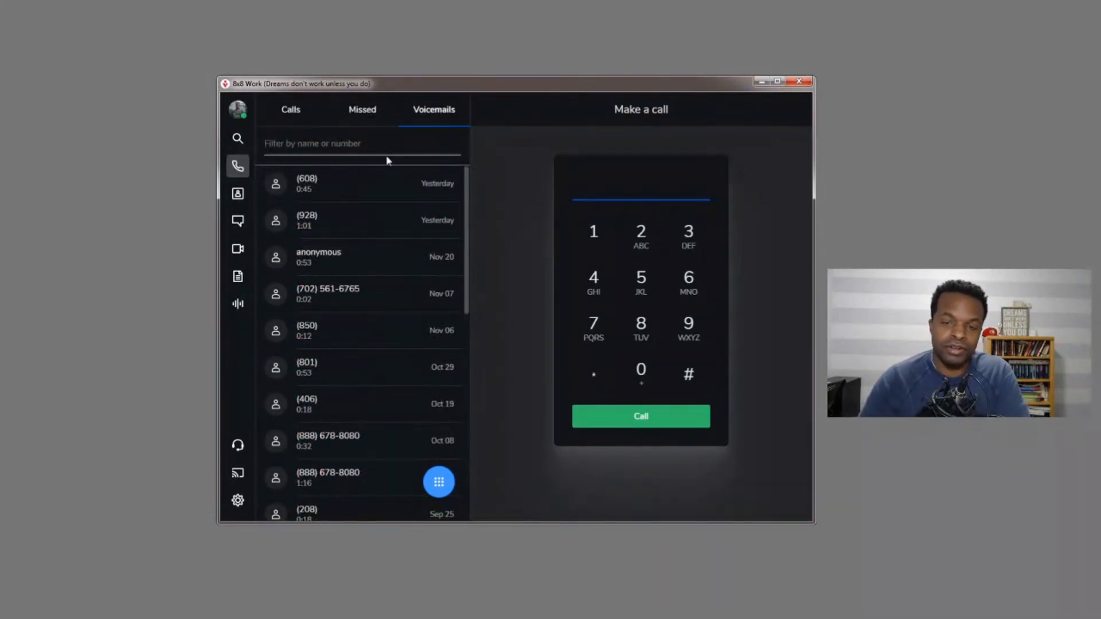
{"action": "mouse_move", "coordinate": [380, 184]}
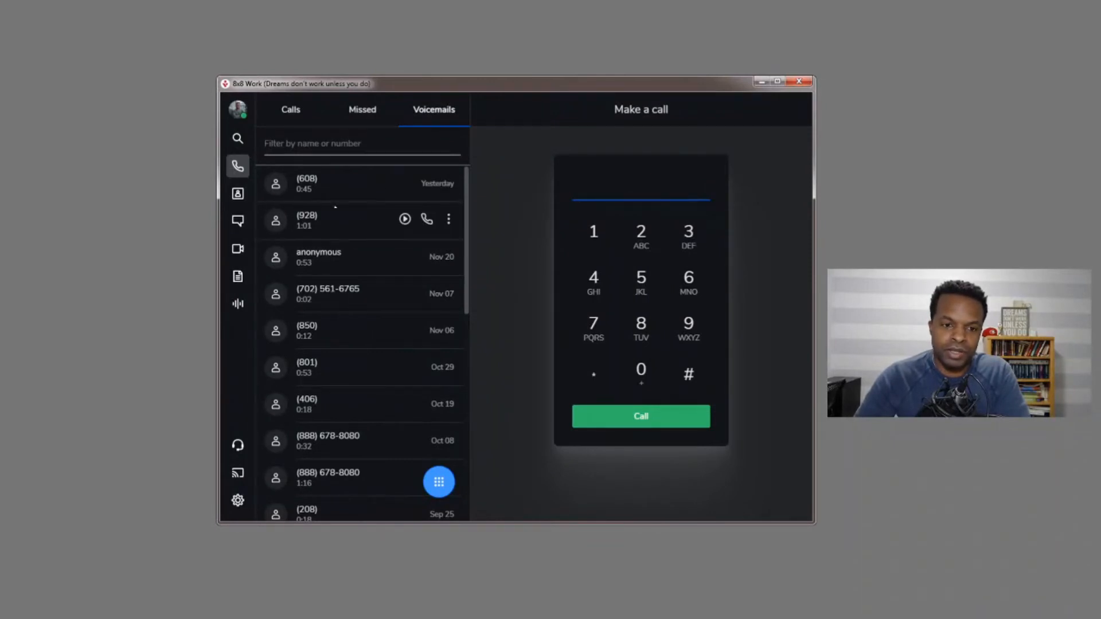
{"action": "mouse_move", "coordinate": [274, 353]}
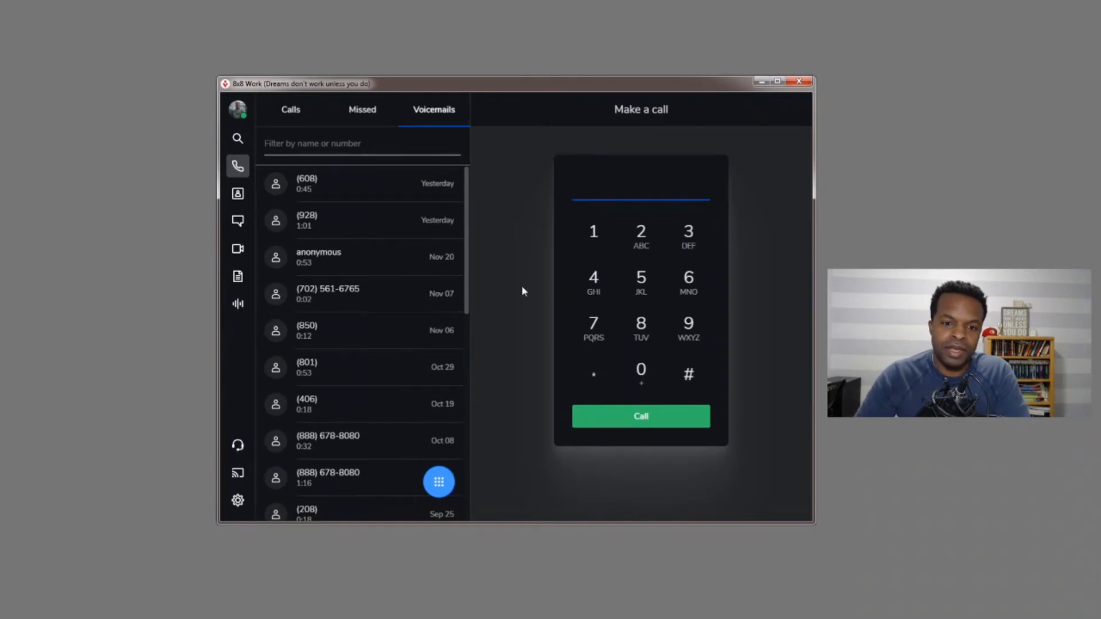
{"action": "left_click", "coordinate": [358, 440]}
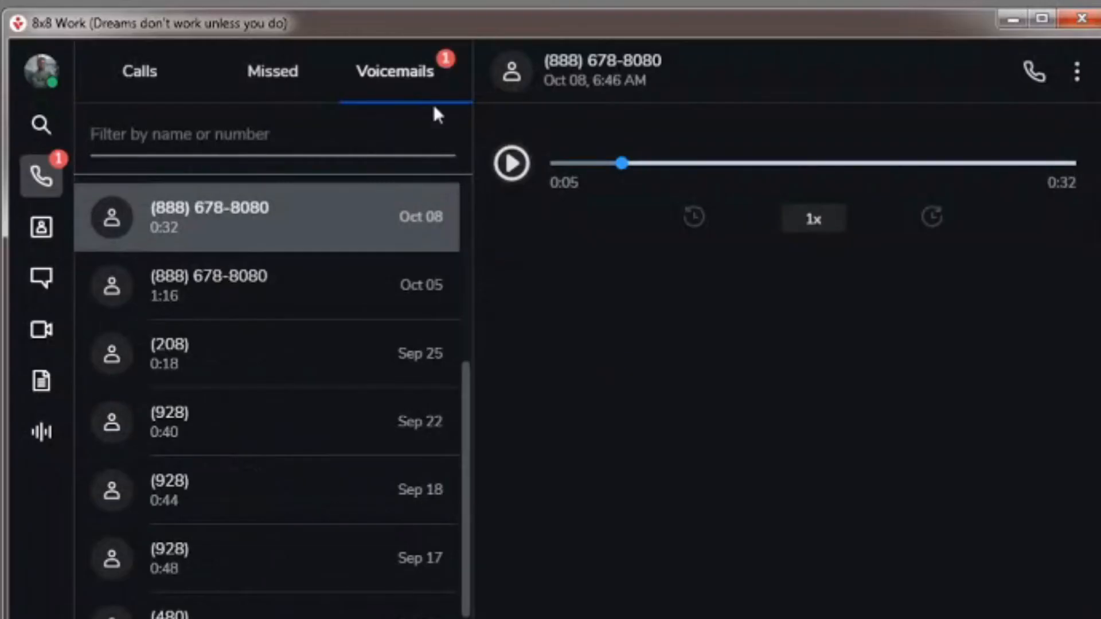
{"action": "mouse_move", "coordinate": [440, 309]}
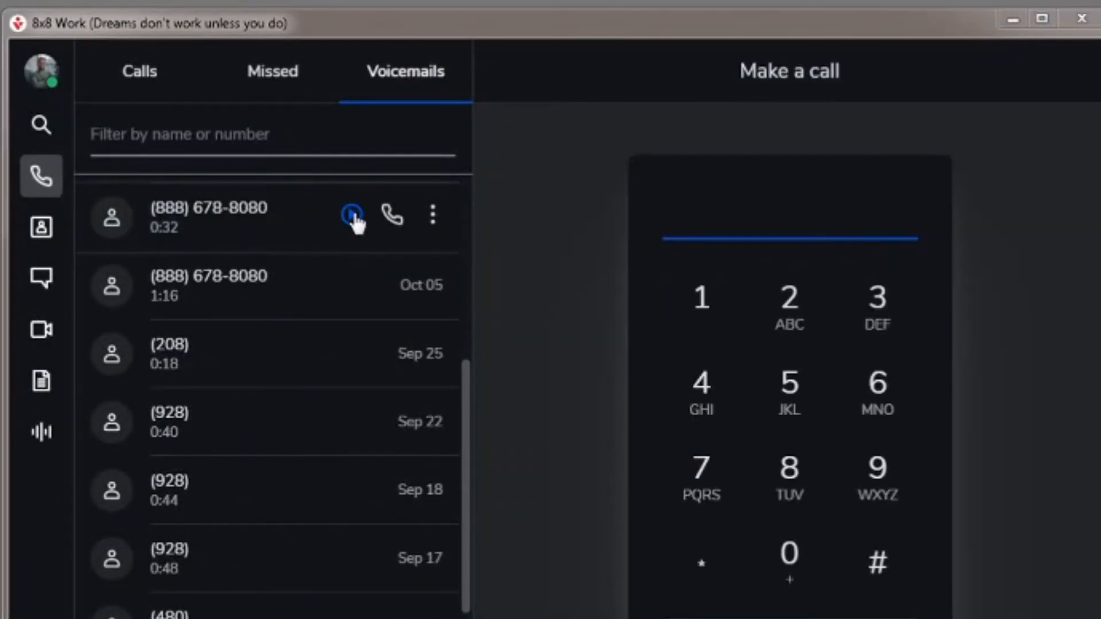
{"action": "left_click", "coordinate": [352, 216]}
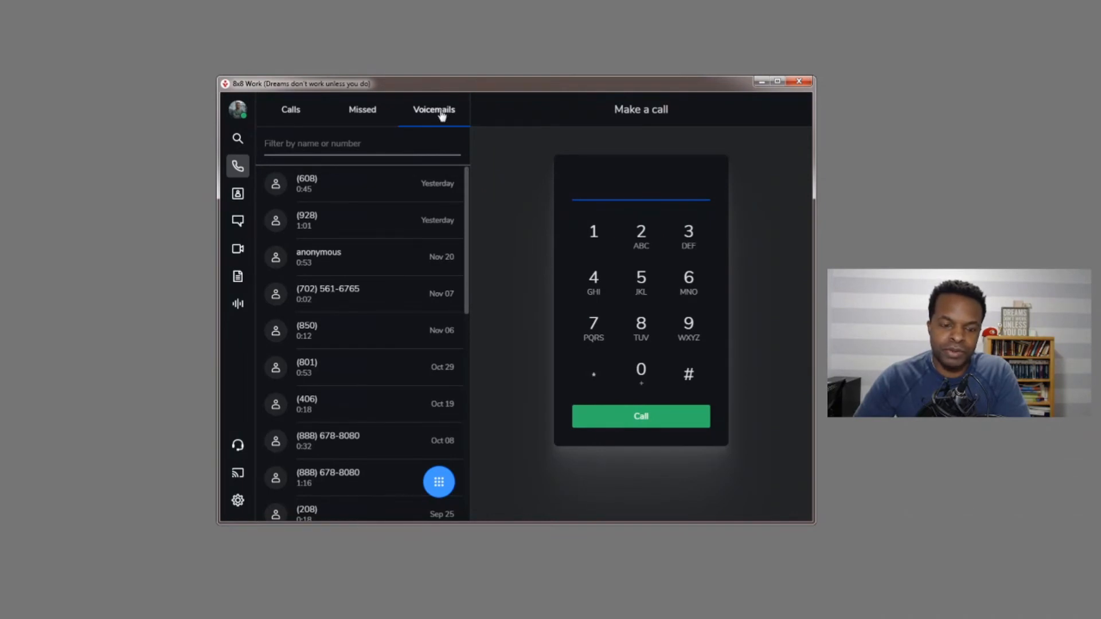
{"action": "mouse_move", "coordinate": [343, 294]}
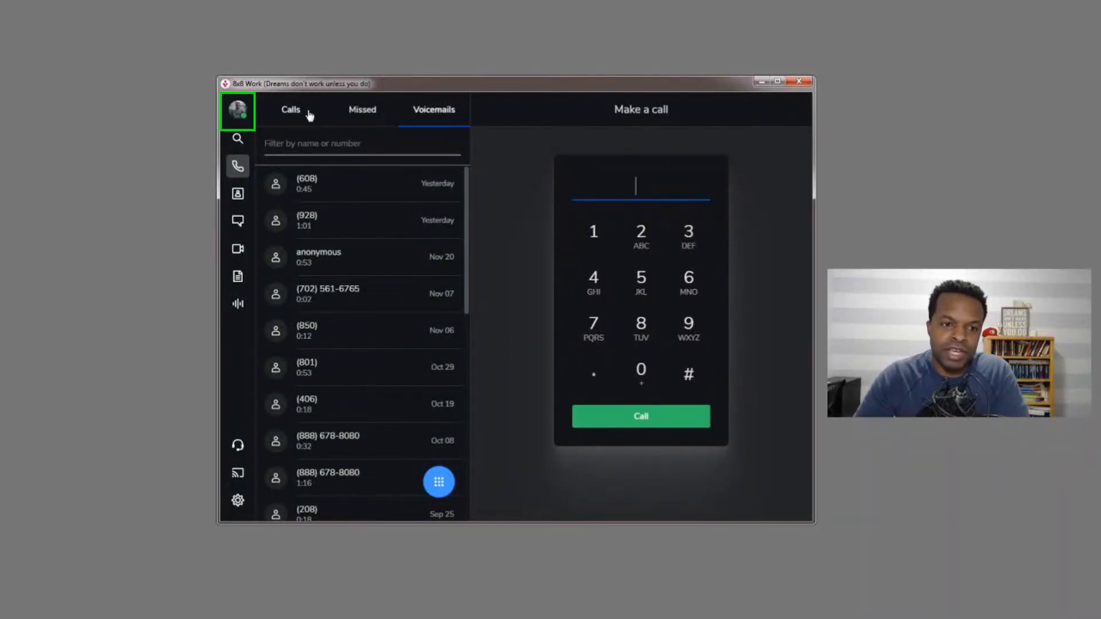
{"action": "mouse_move", "coordinate": [260, 132]}
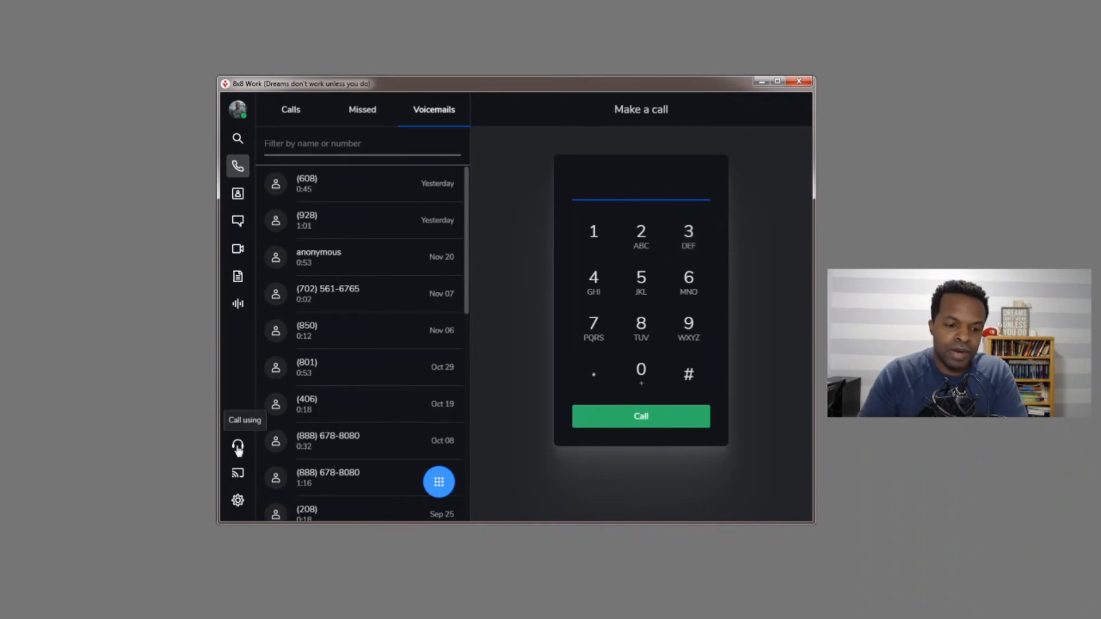
{"action": "mouse_move", "coordinate": [239, 449]}
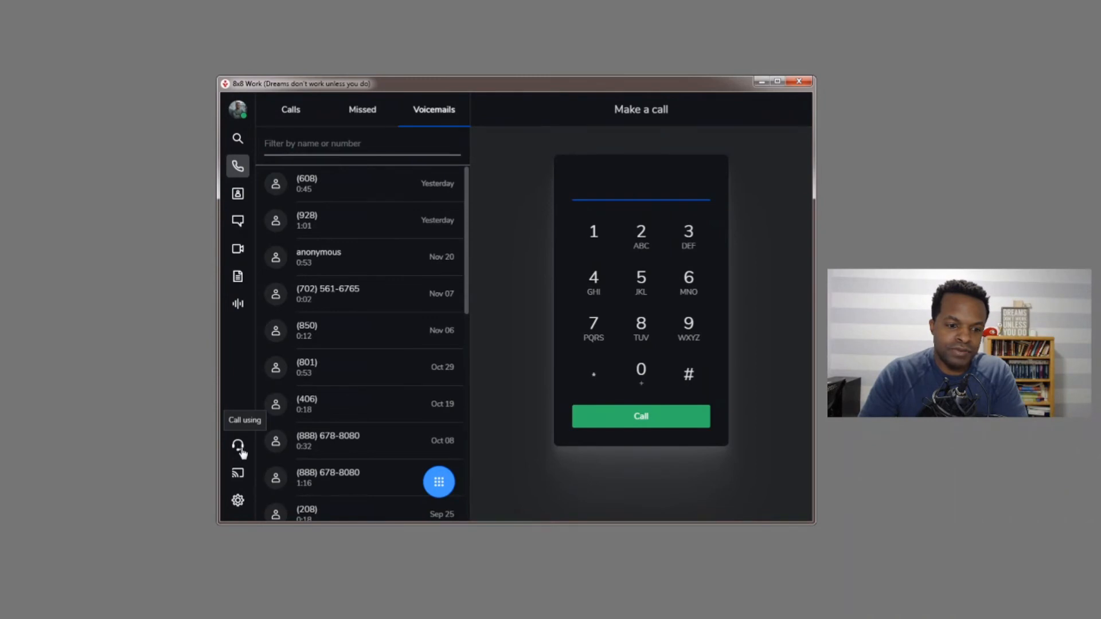
Step: Show the Call using settings with Computer checked and its microphone and speaker devices
{"action": "left_click", "coordinate": [237, 446]}
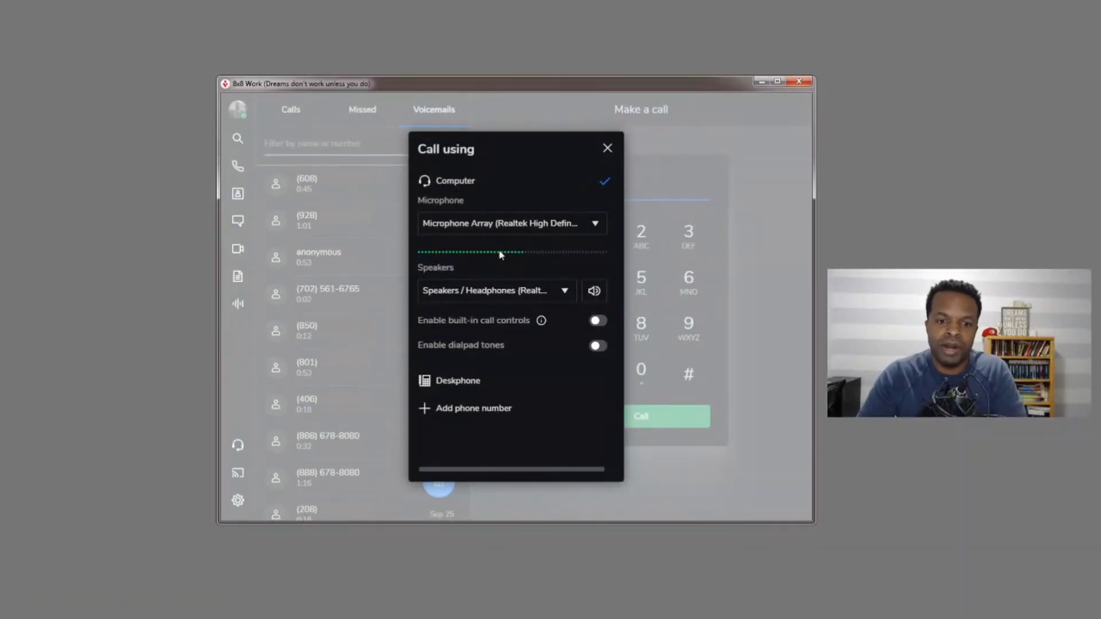
{"action": "mouse_move", "coordinate": [510, 217]}
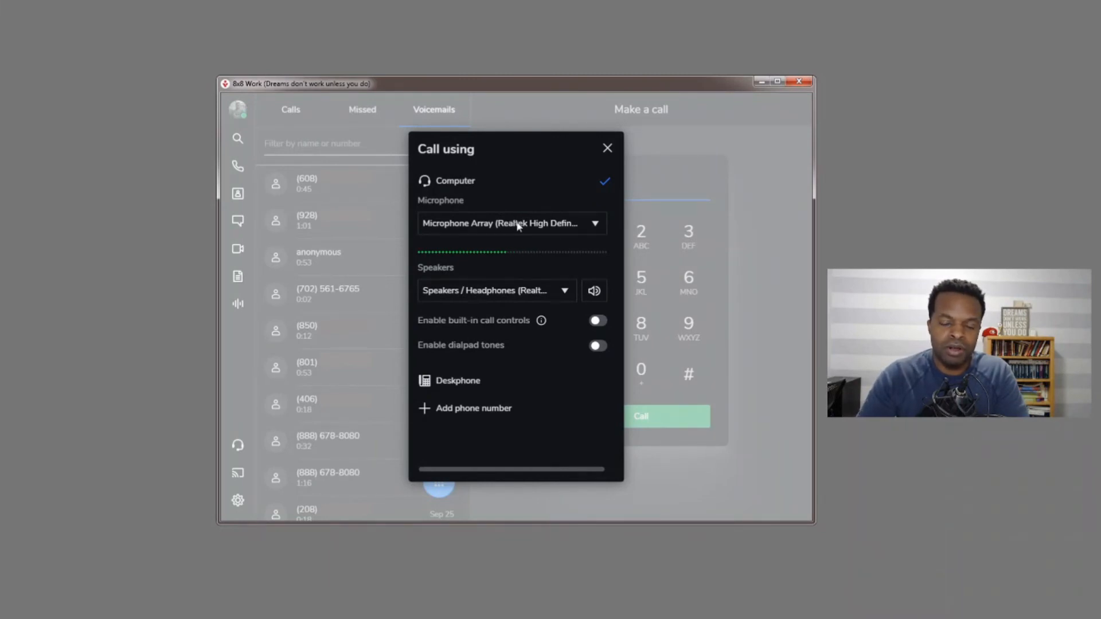
{"action": "mouse_move", "coordinate": [528, 258]}
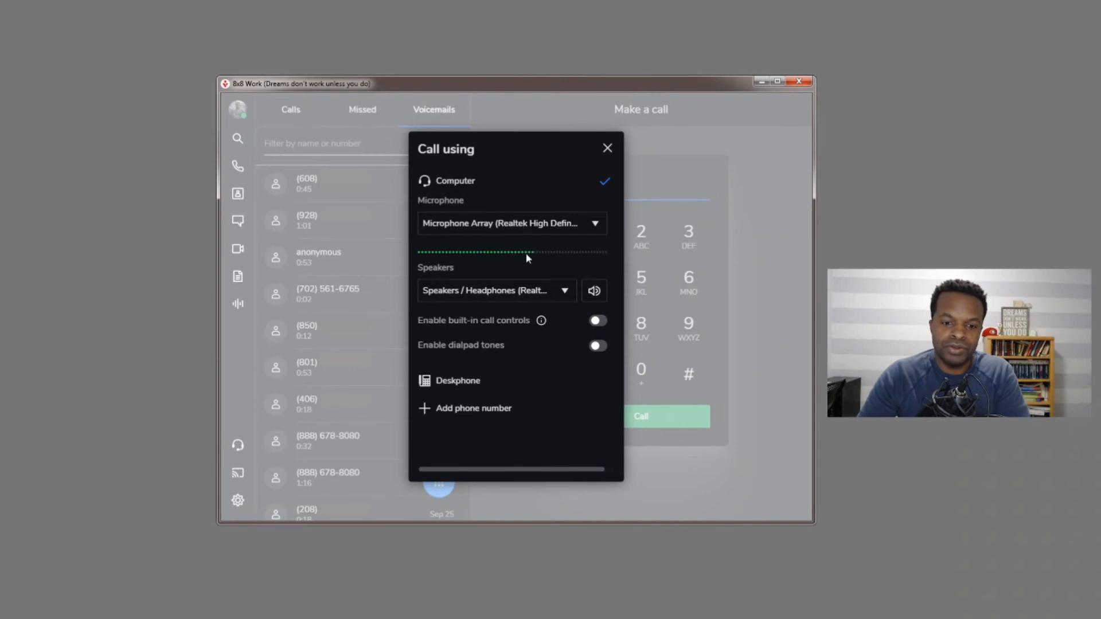
{"action": "mouse_move", "coordinate": [456, 390]}
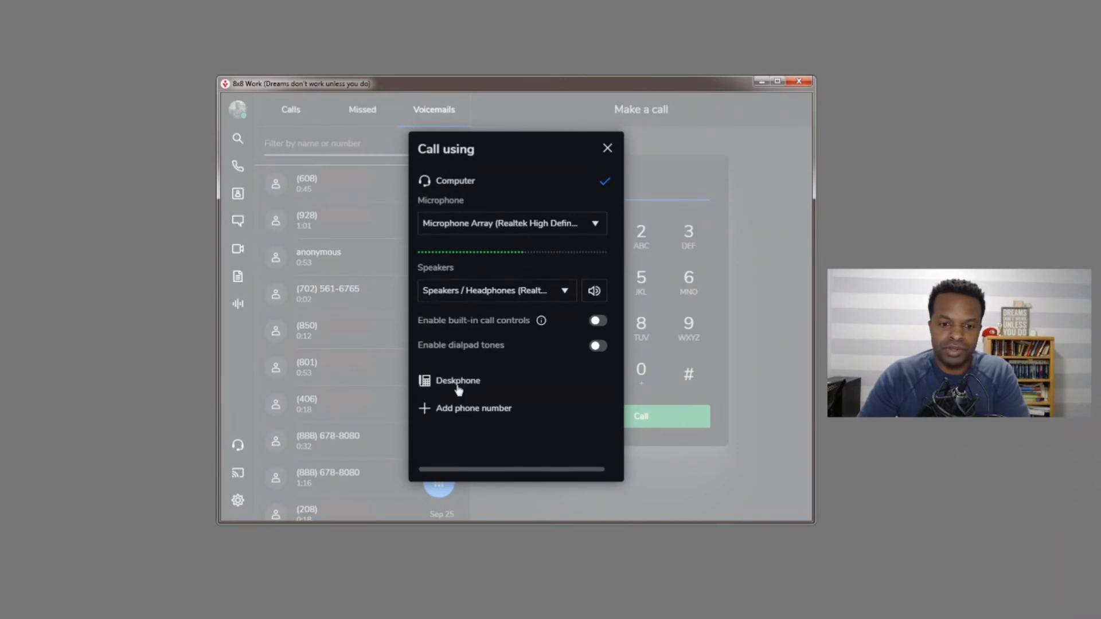
Step: Make Deskphone the calling device, with Auto Off-Hook and answer support enabled
{"action": "left_click", "coordinate": [457, 380]}
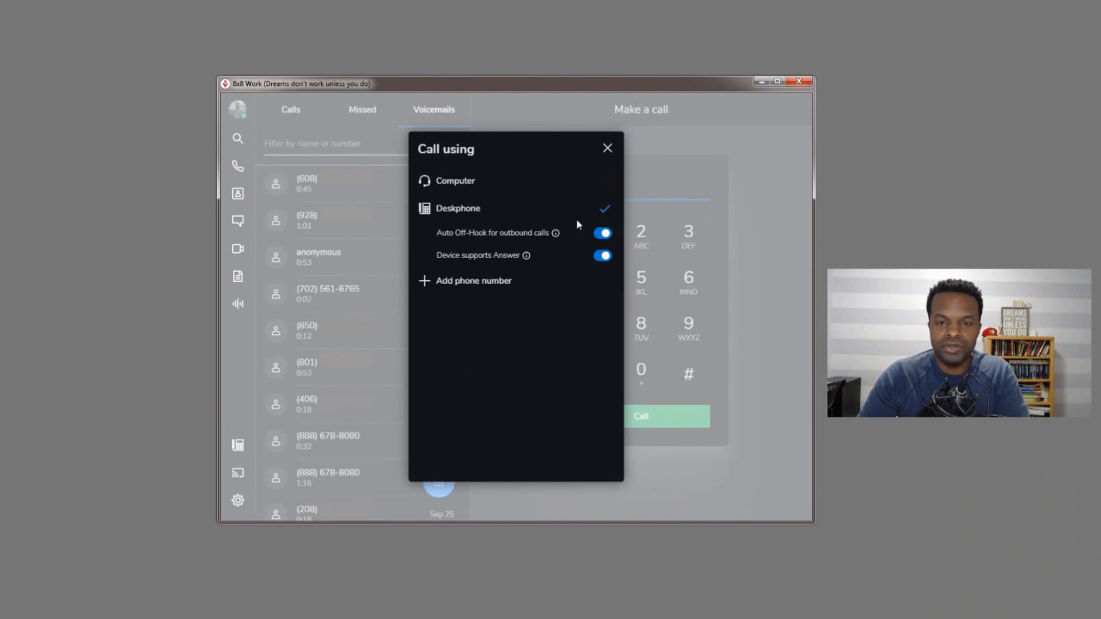
{"action": "mouse_move", "coordinate": [462, 245]}
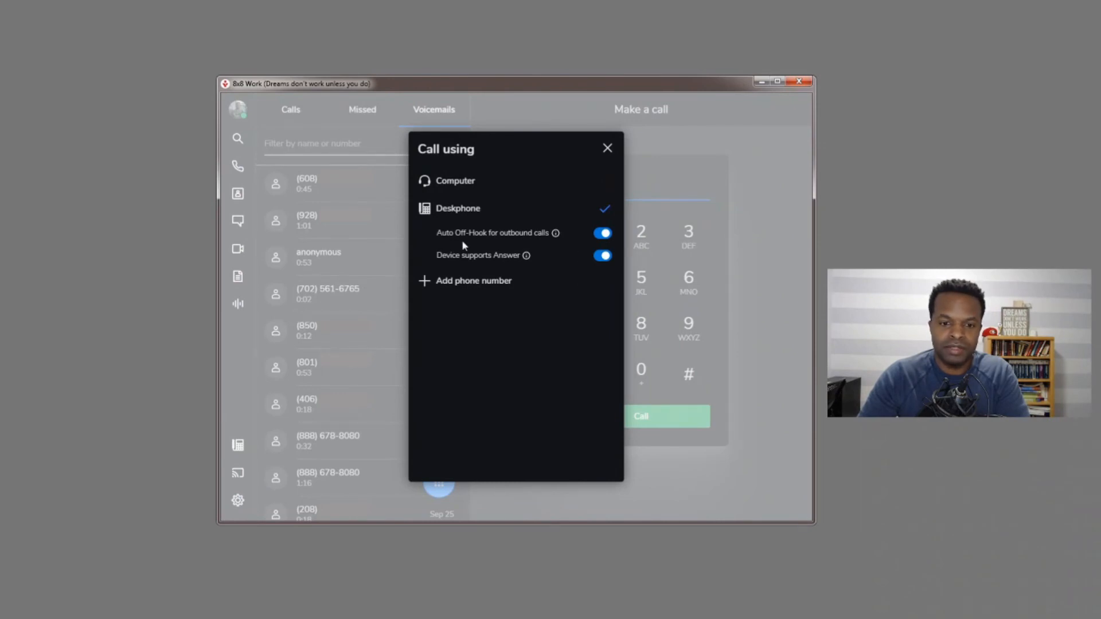
{"action": "mouse_move", "coordinate": [555, 243]}
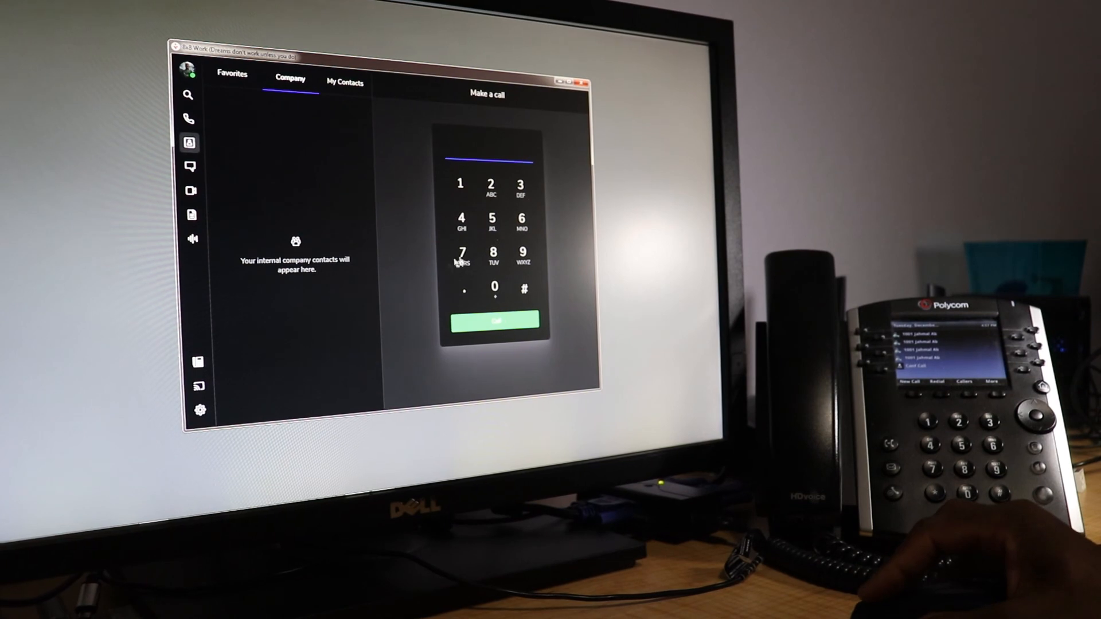
Step: Enter the 702-area number on the dial pad, ready to call through the deskphone
{"action": "left_click", "coordinate": [492, 218]}
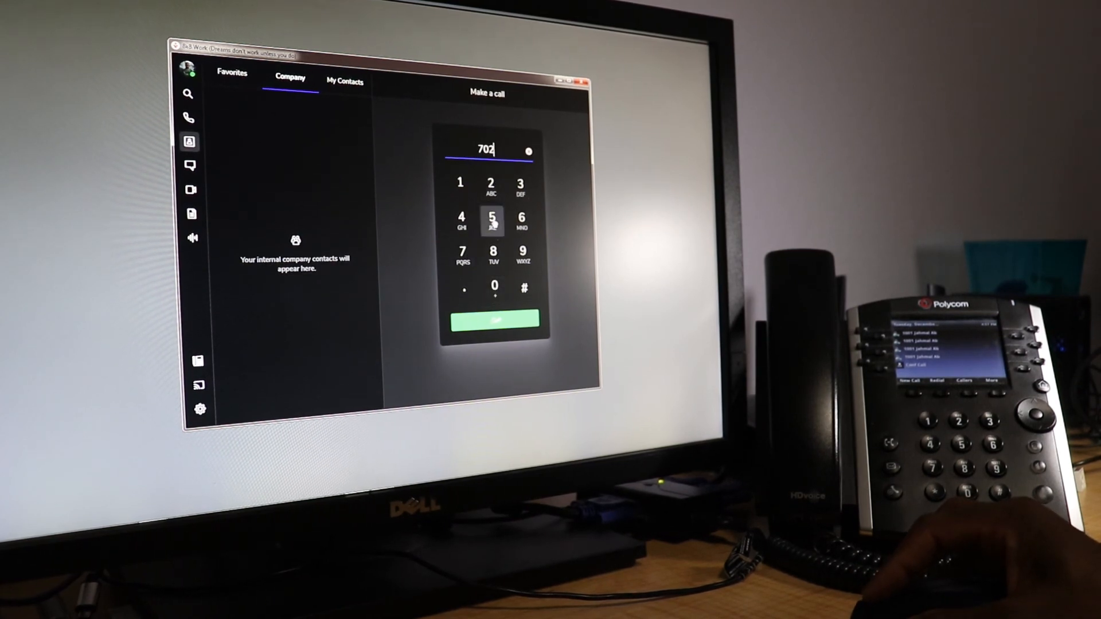
{"action": "left_click", "coordinate": [462, 251]}
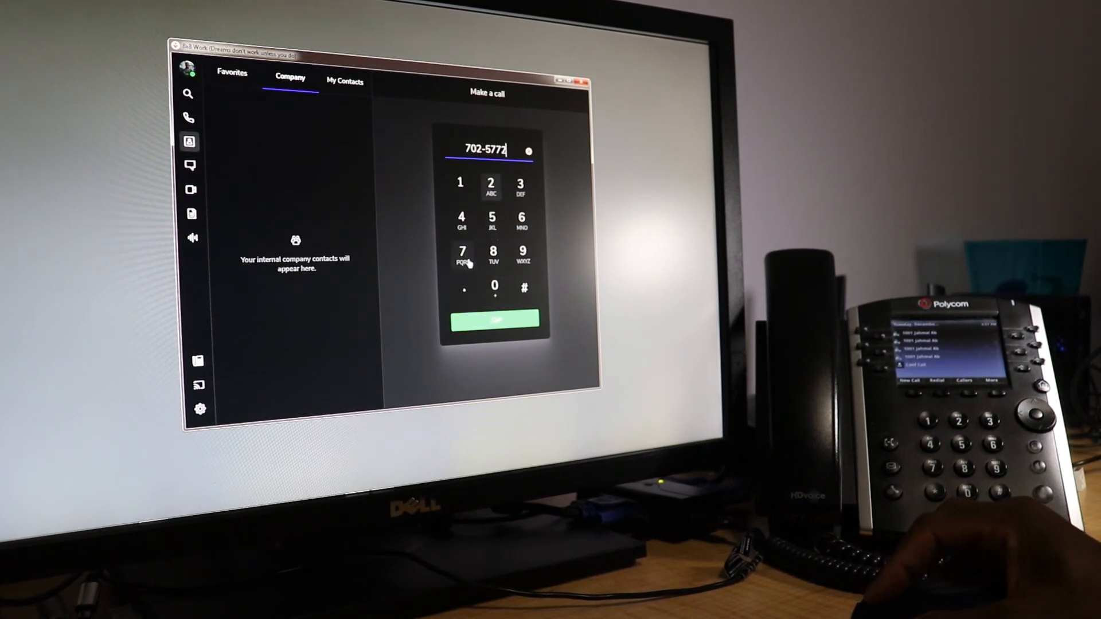
{"action": "left_click", "coordinate": [492, 252]}
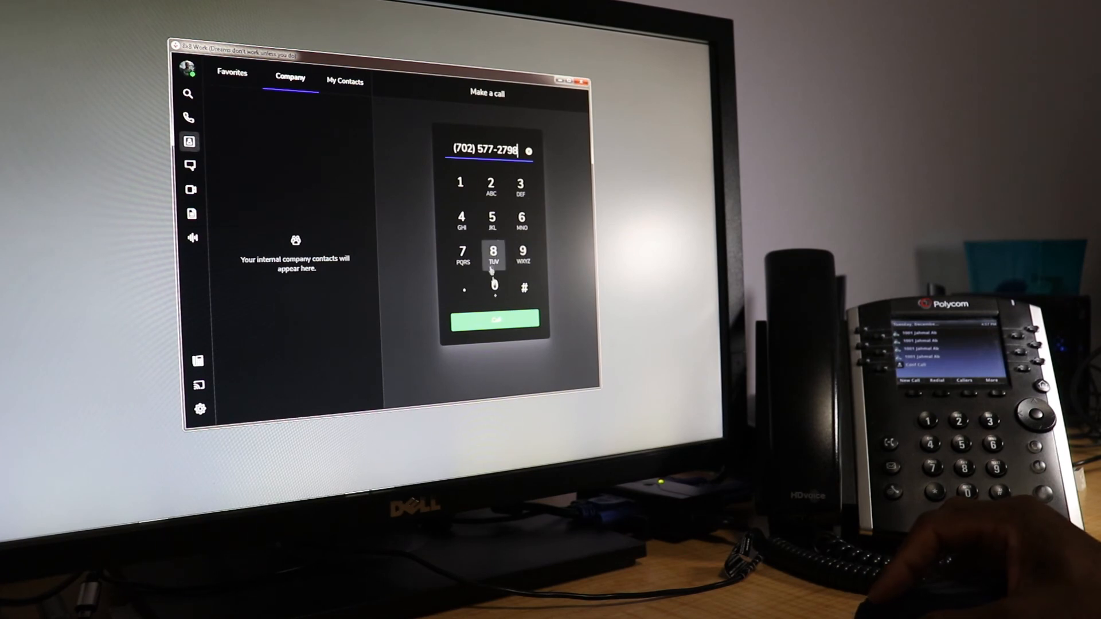
{"action": "left_click", "coordinate": [493, 319]}
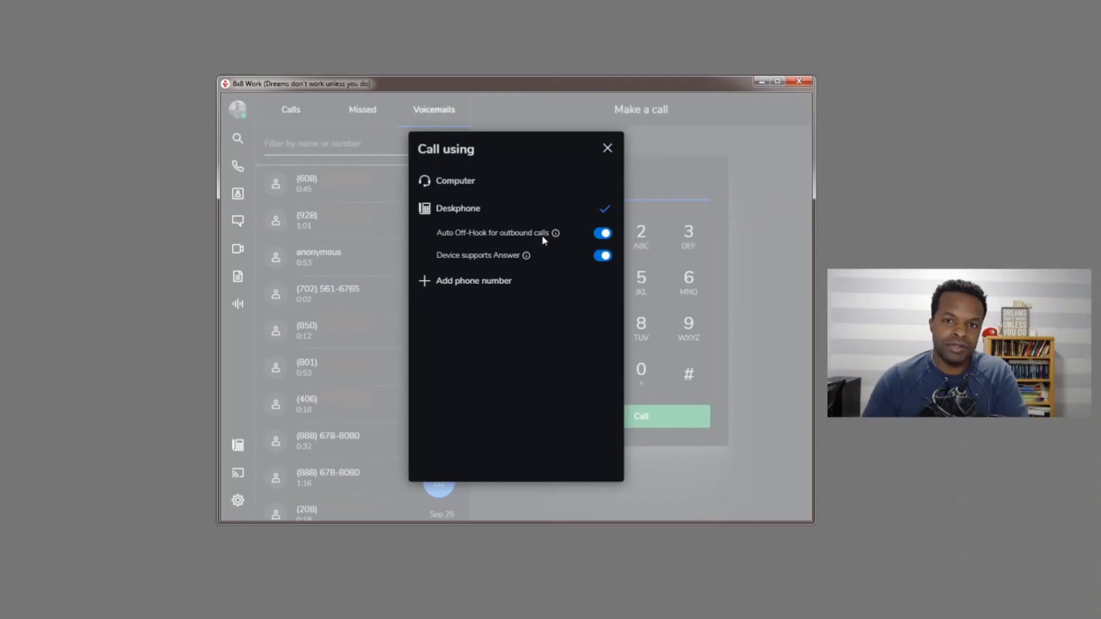
{"action": "mouse_move", "coordinate": [786, 211]}
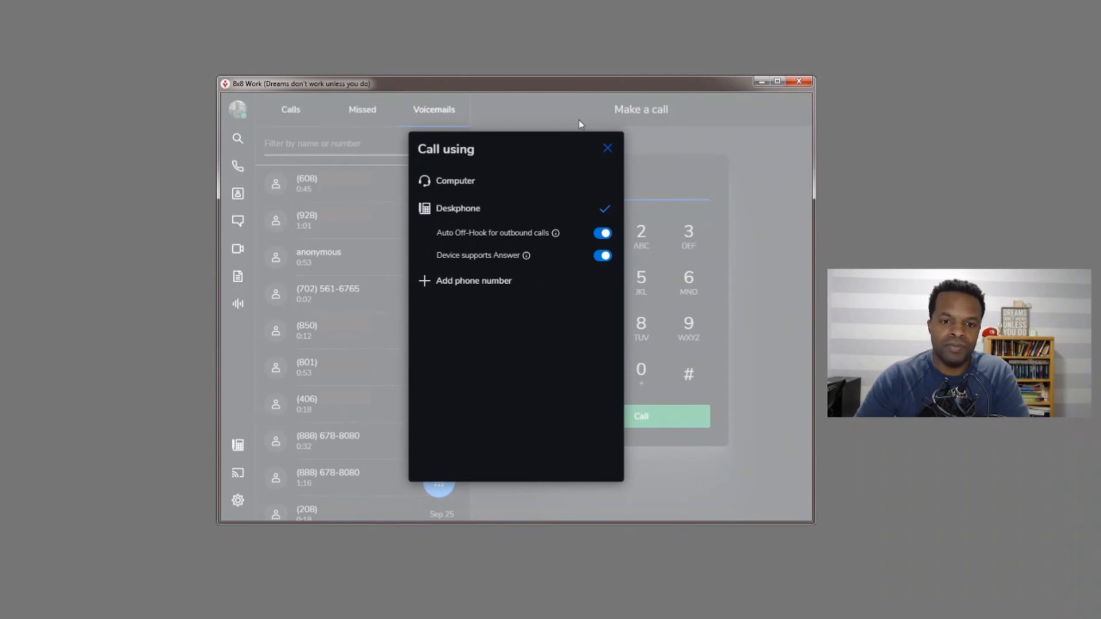
Step: Close the Call using panel, returning to the voicemail list and empty dial pad
{"action": "left_click", "coordinate": [608, 148]}
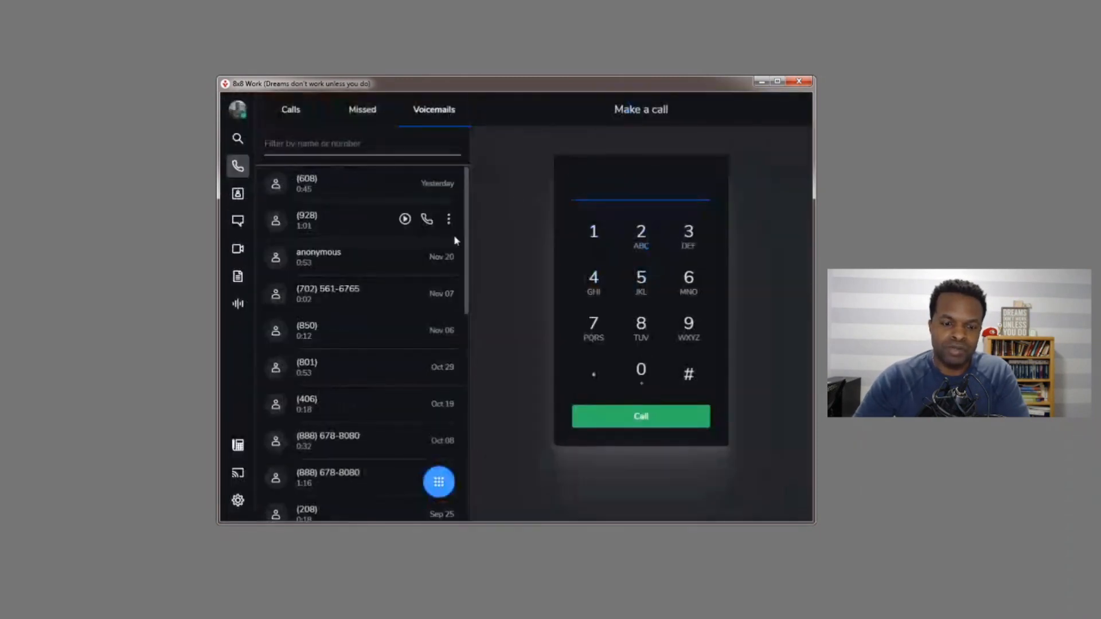
{"action": "mouse_move", "coordinate": [238, 448]}
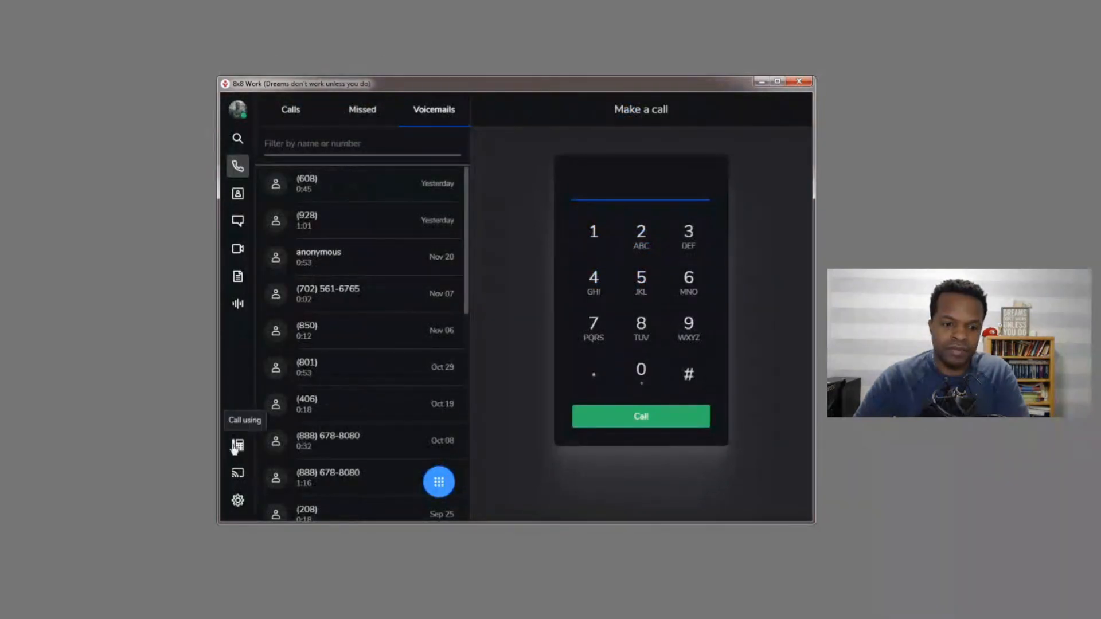
{"action": "mouse_move", "coordinate": [249, 457]}
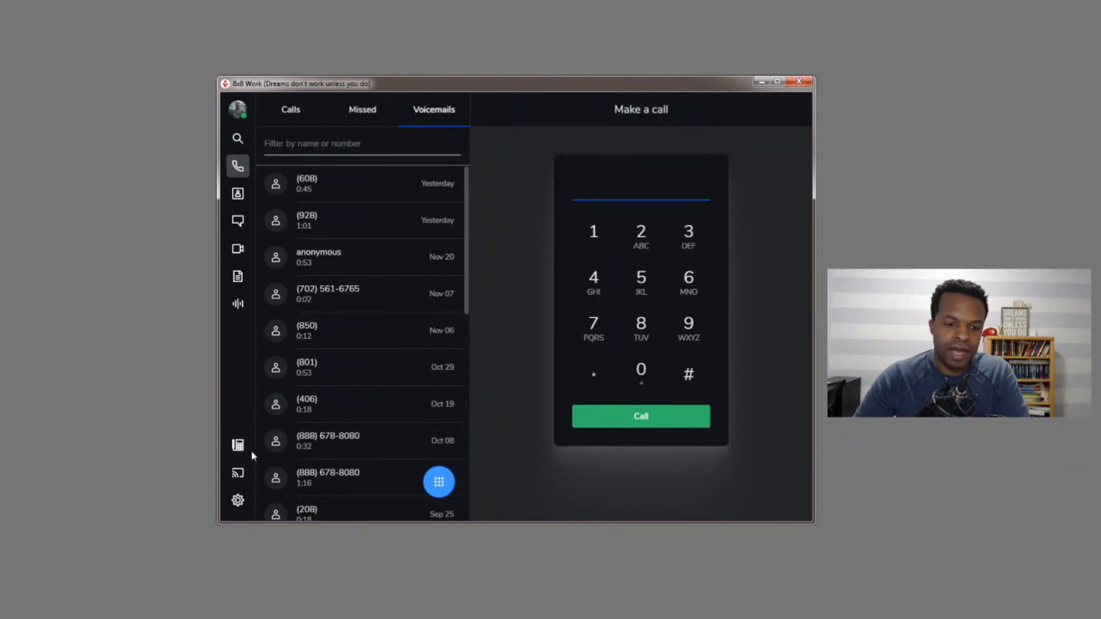
{"action": "mouse_move", "coordinate": [239, 445]}
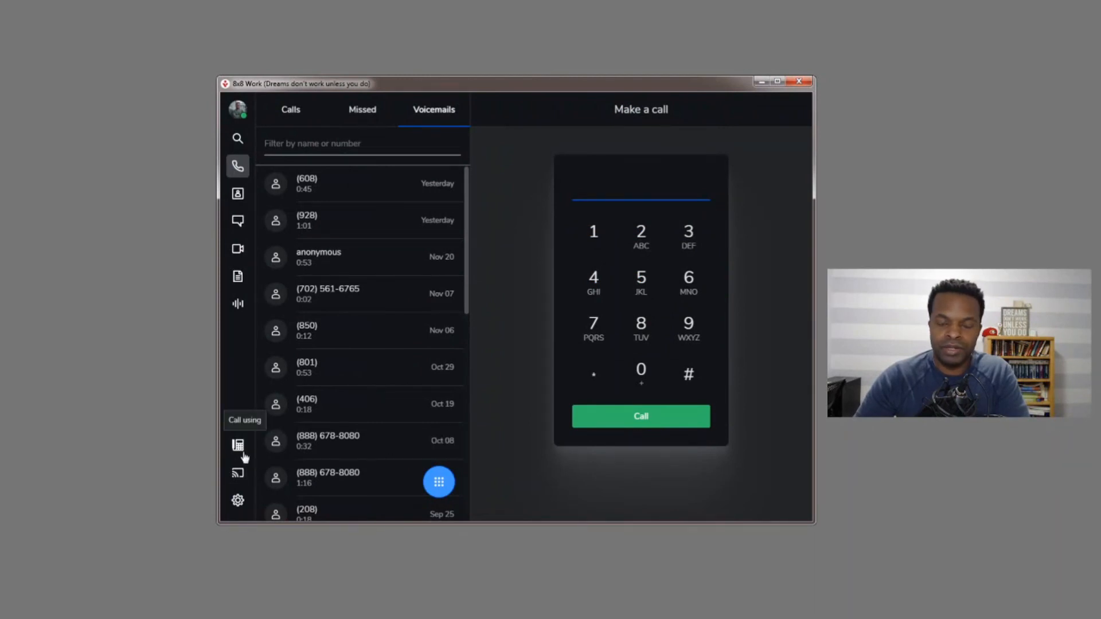
{"action": "mouse_move", "coordinate": [312, 414]}
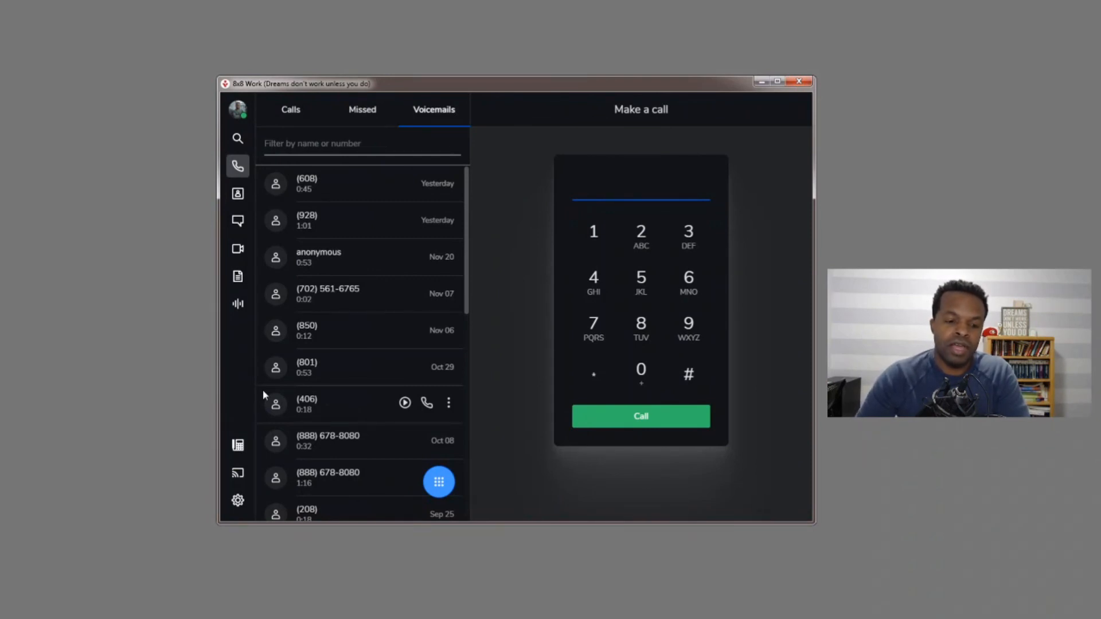
Step: Switch the Call using device back to Computer and let the panel close
{"action": "left_click", "coordinate": [438, 482]}
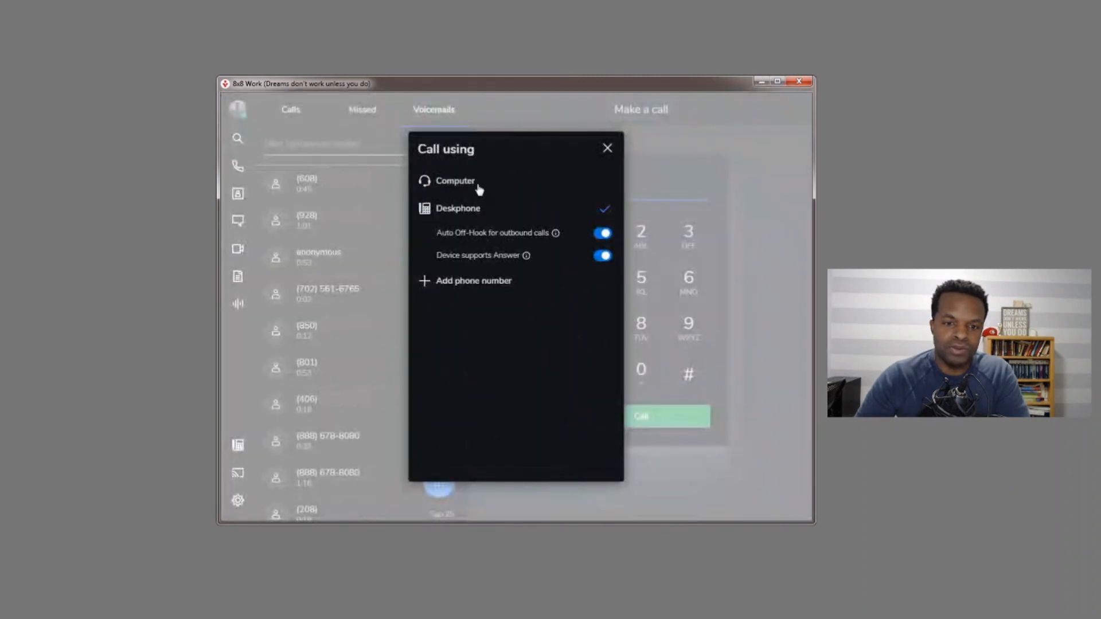
{"action": "left_click", "coordinate": [607, 148]}
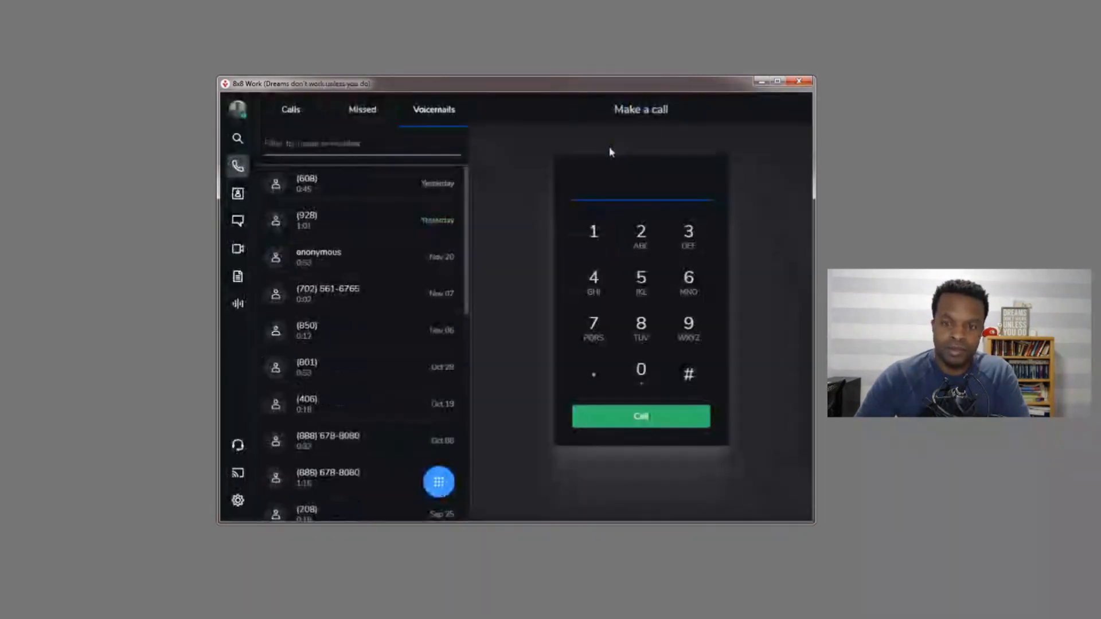